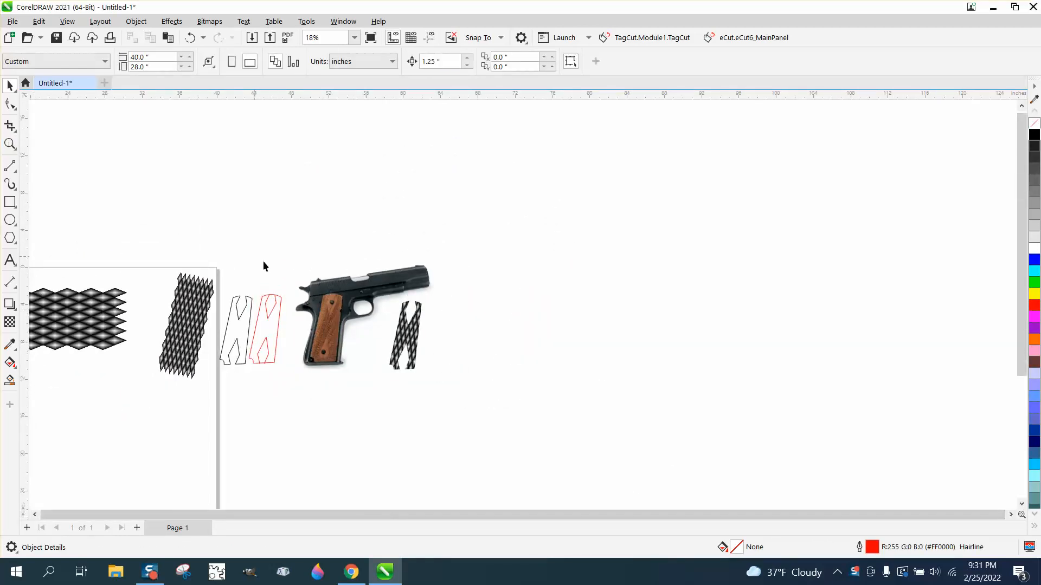
Zoom in on the pistol grip and wooden grip bottom, then zoom back out to the whole pistol.
{"action": "left_click", "coordinate": [11, 202]}
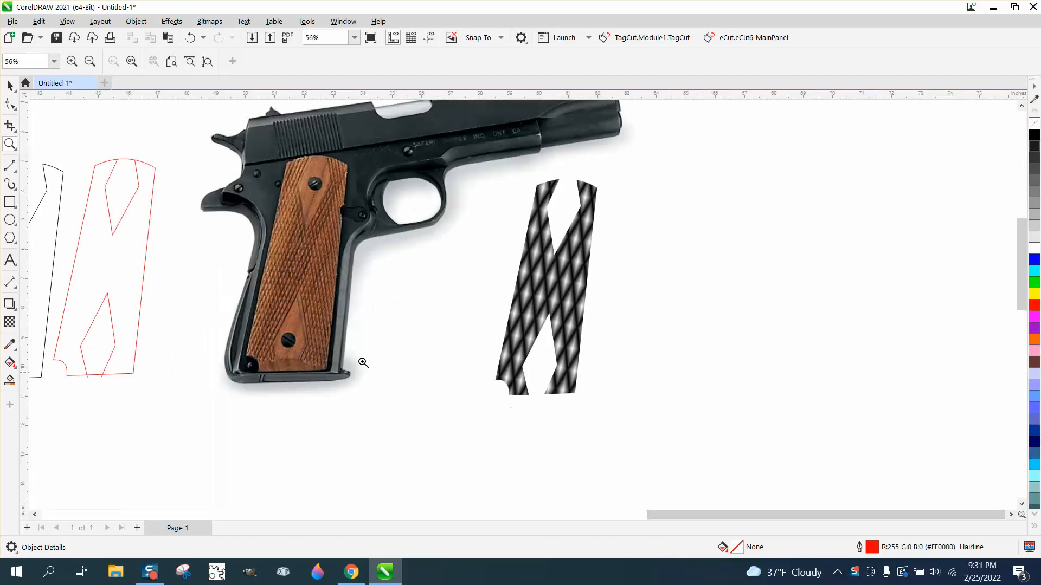
{"action": "mouse_move", "coordinate": [316, 183]}
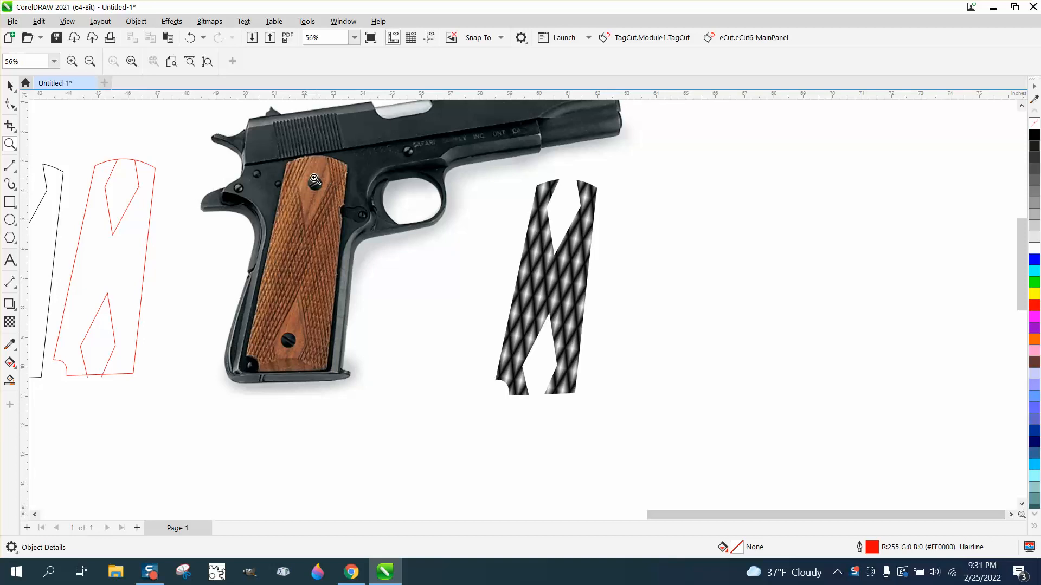
{"action": "left_click_drag", "start_coordinate": [314, 178], "coordinate": [423, 217]}
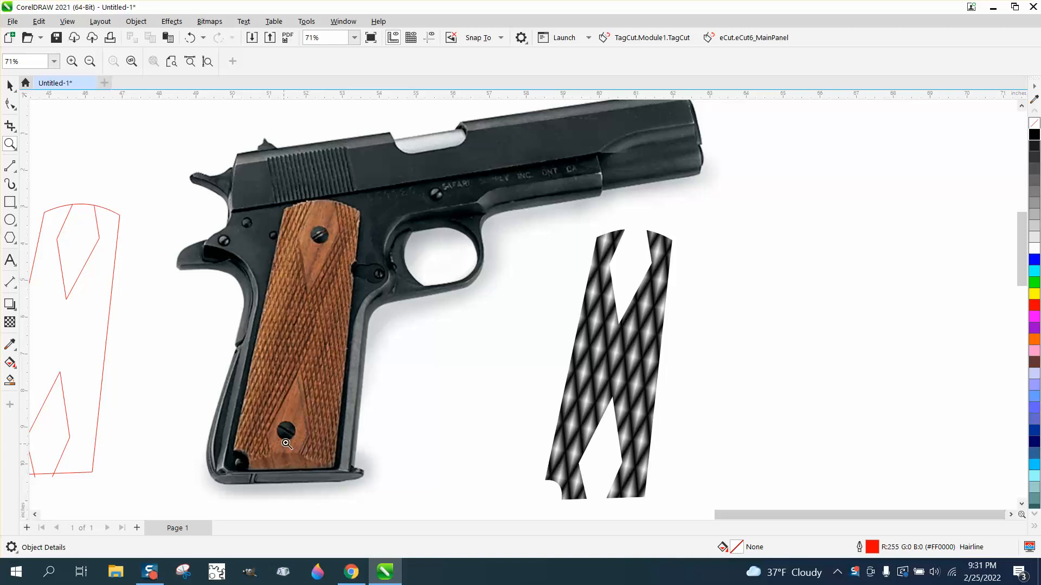
{"action": "mouse_move", "coordinate": [317, 472]}
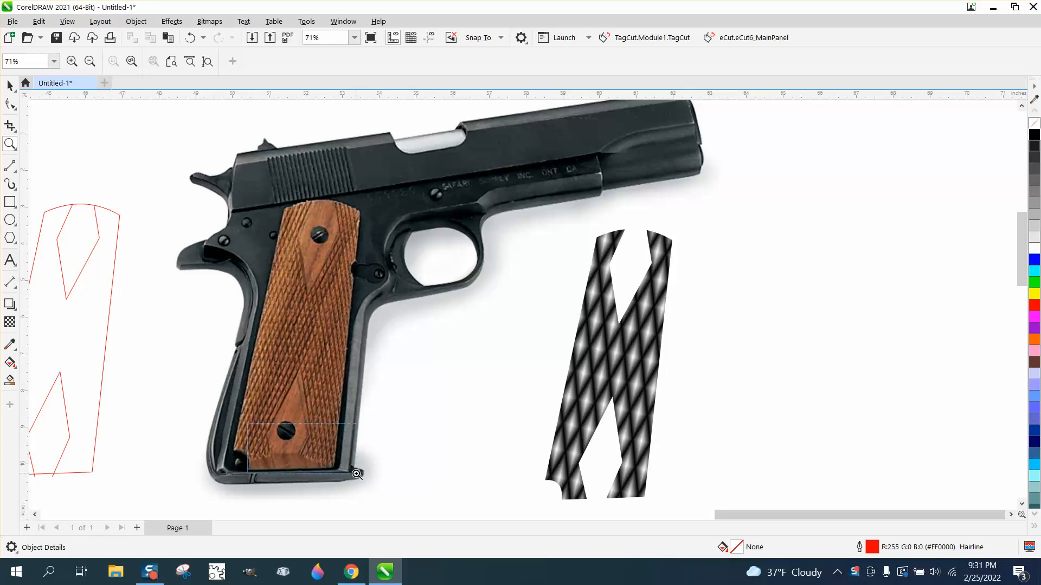
{"action": "left_click", "coordinate": [357, 474]}
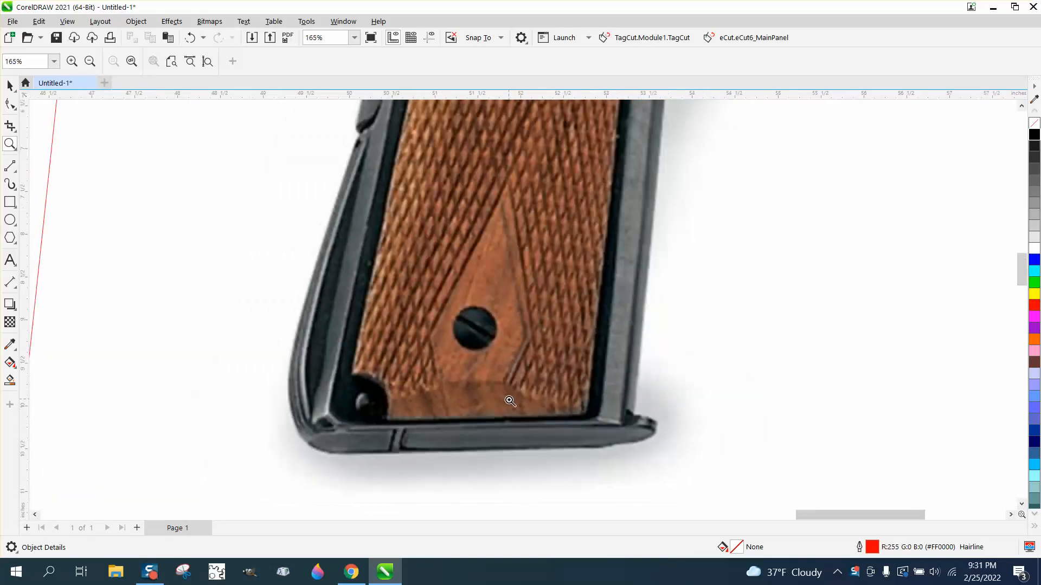
{"action": "left_click", "coordinate": [90, 62]}
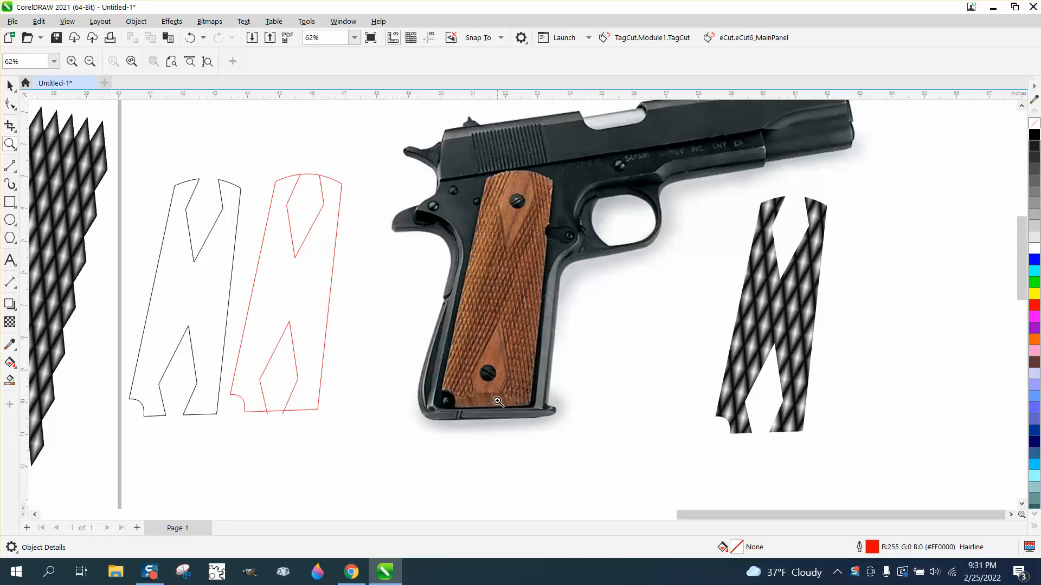
{"action": "mouse_move", "coordinate": [108, 135]}
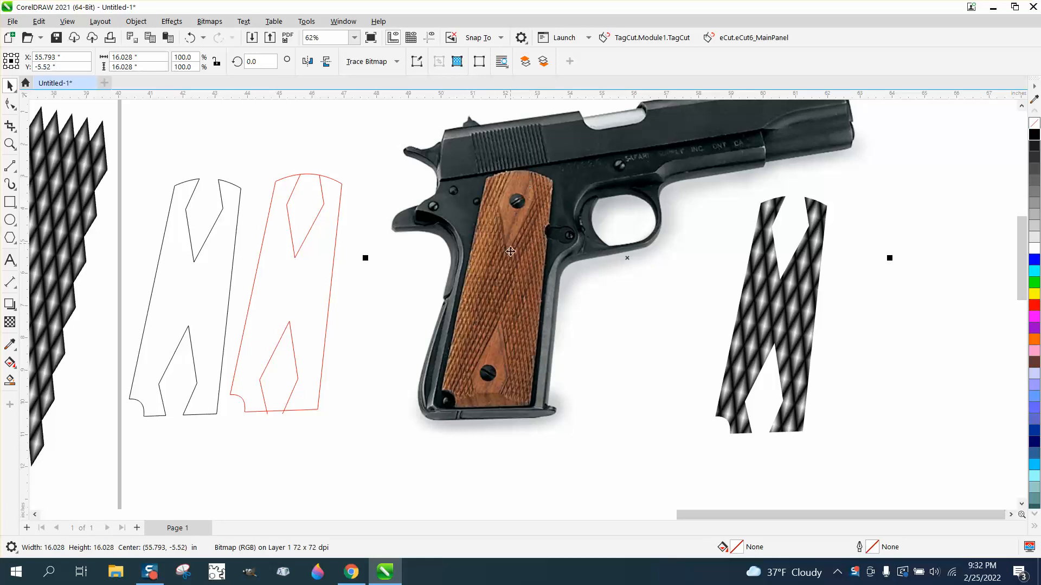
{"action": "mouse_move", "coordinate": [503, 271]}
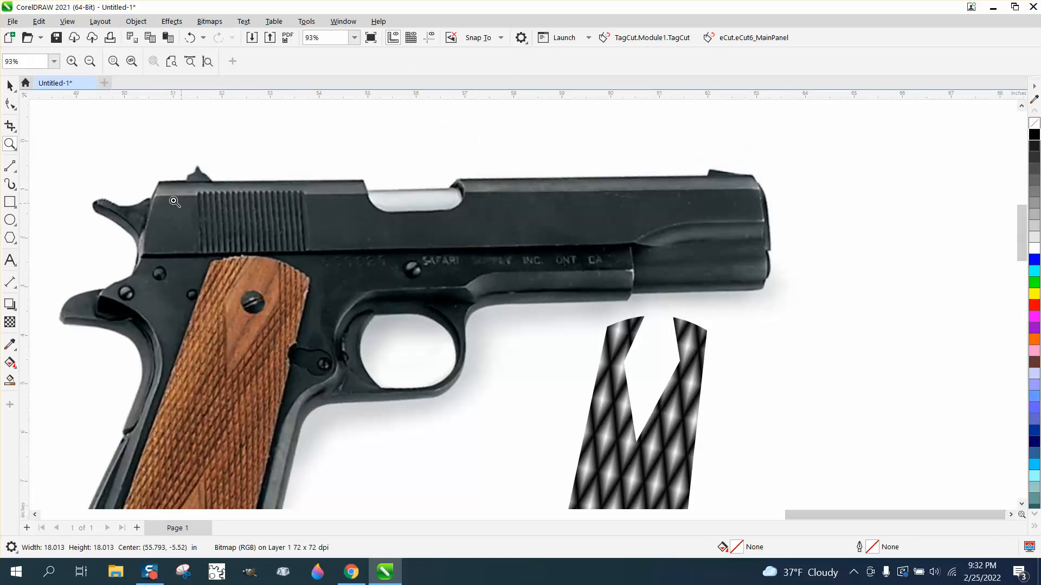
{"action": "mouse_move", "coordinate": [26, 242]}
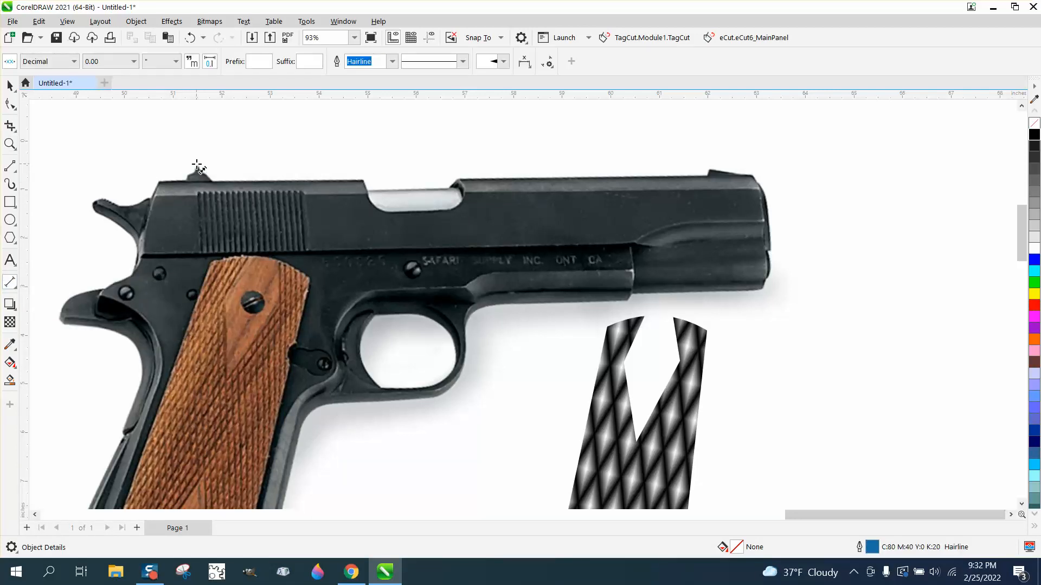
Draw a 10.53-inch parallel dimension along the slide top and set the photo scale to 102%.
{"action": "left_click_drag", "start_coordinate": [197, 166], "coordinate": [679, 169]}
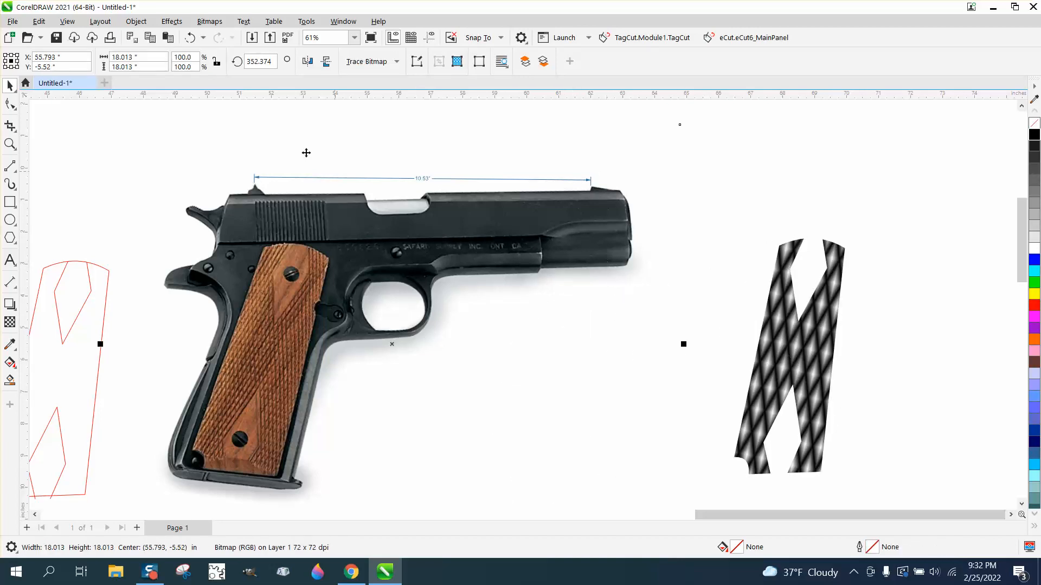
{"action": "mouse_move", "coordinate": [499, 218]}
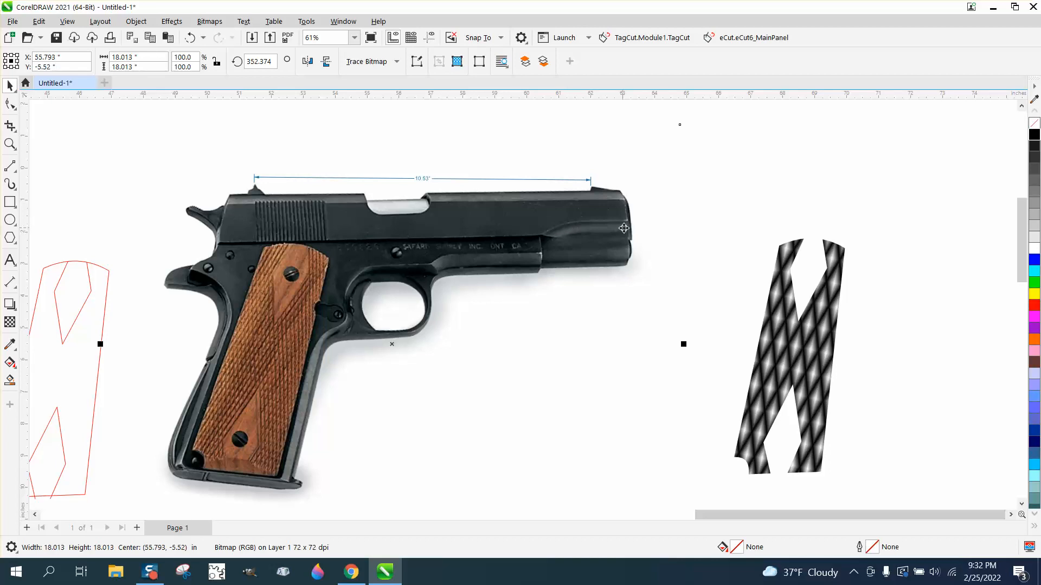
{"action": "left_click", "coordinate": [185, 57]}
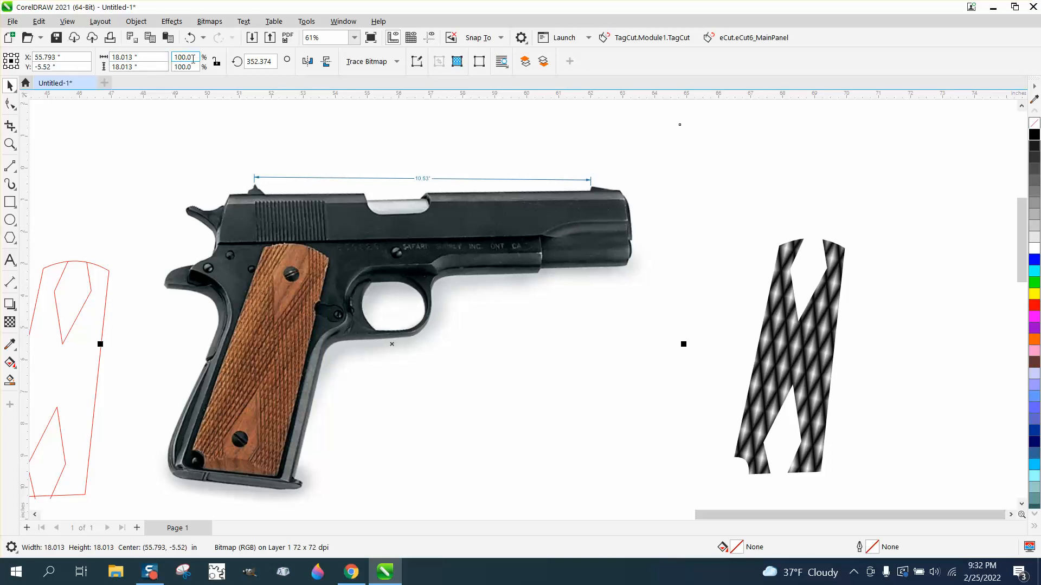
{"action": "mouse_move", "coordinate": [213, 61]}
{"action": "type", "text": "1.02"}
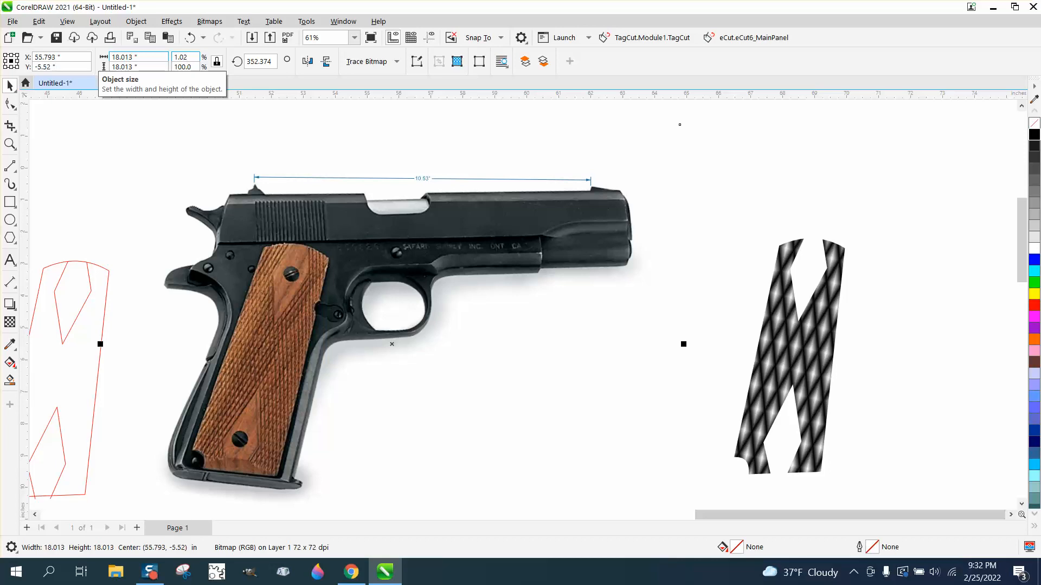
{"action": "type", "text": "1.2"}
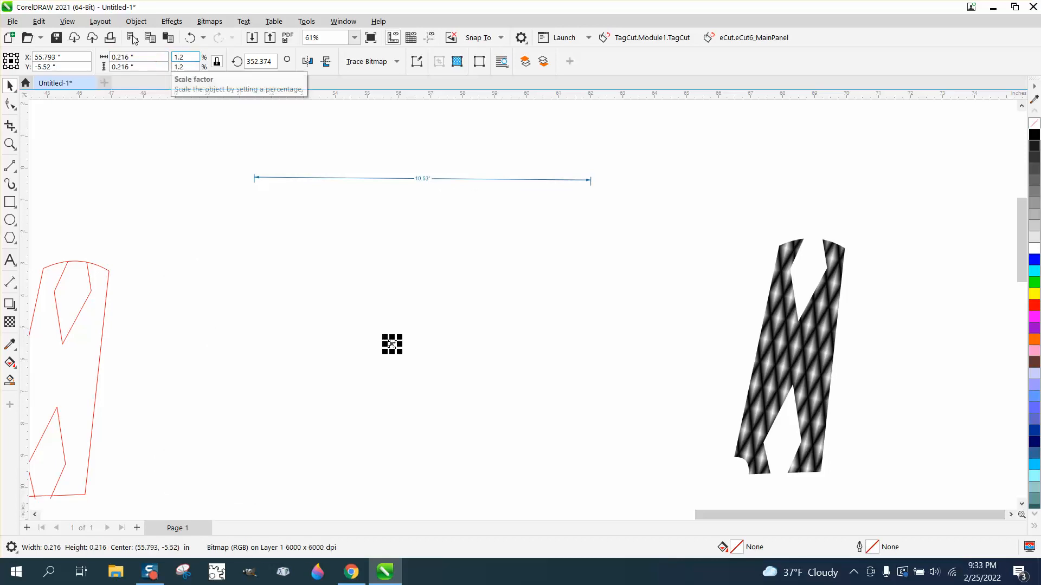
{"action": "left_click", "coordinate": [189, 38]}
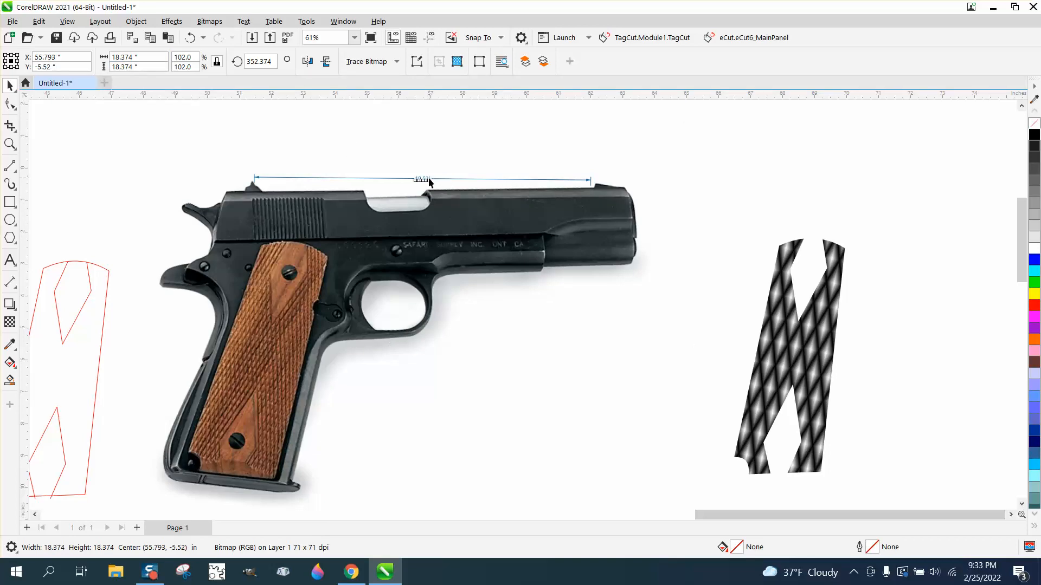
Remeasure the slide top with Parallel Dimension, reading about 10.74 inches.
{"action": "left_click", "coordinate": [10, 145]}
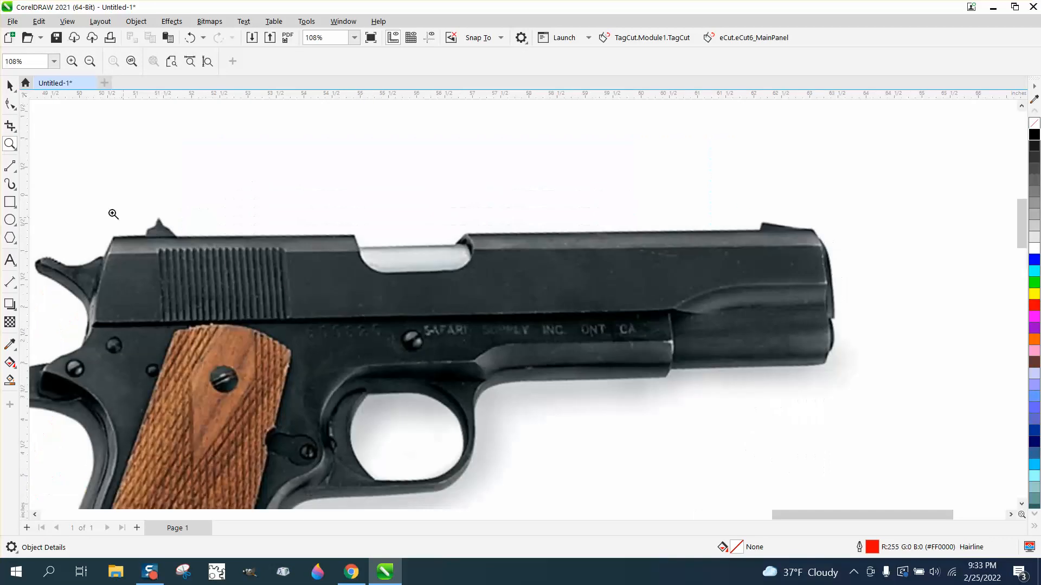
{"action": "left_click", "coordinate": [10, 282]}
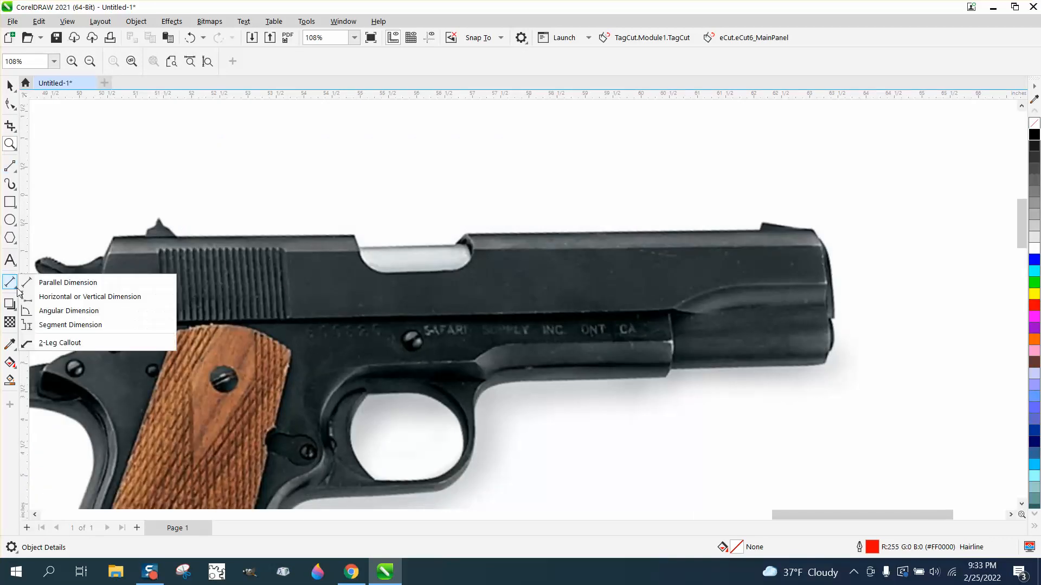
{"action": "left_click", "coordinate": [67, 282]}
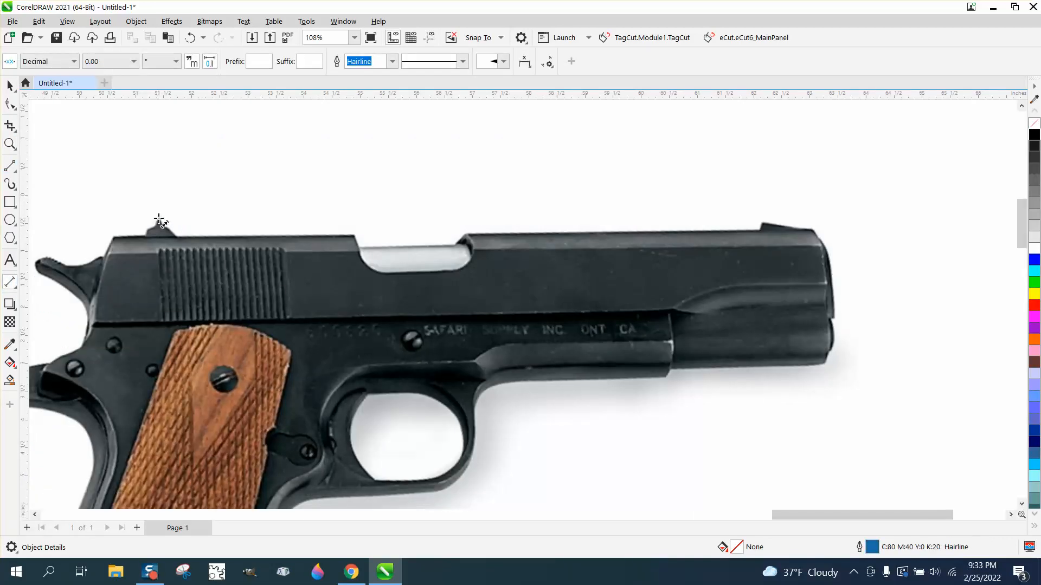
{"action": "left_click_drag", "start_coordinate": [159, 221], "coordinate": [763, 221]}
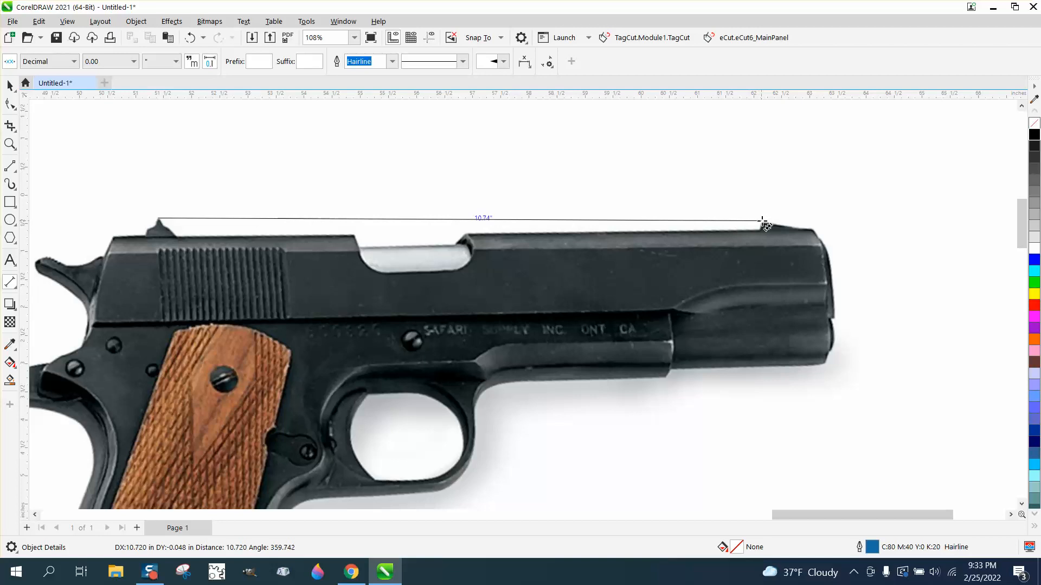
Zoom out, then zoom in on the wooden pistol grip.
{"action": "scroll", "scroll_direction": "down", "scroll_amount": 3}
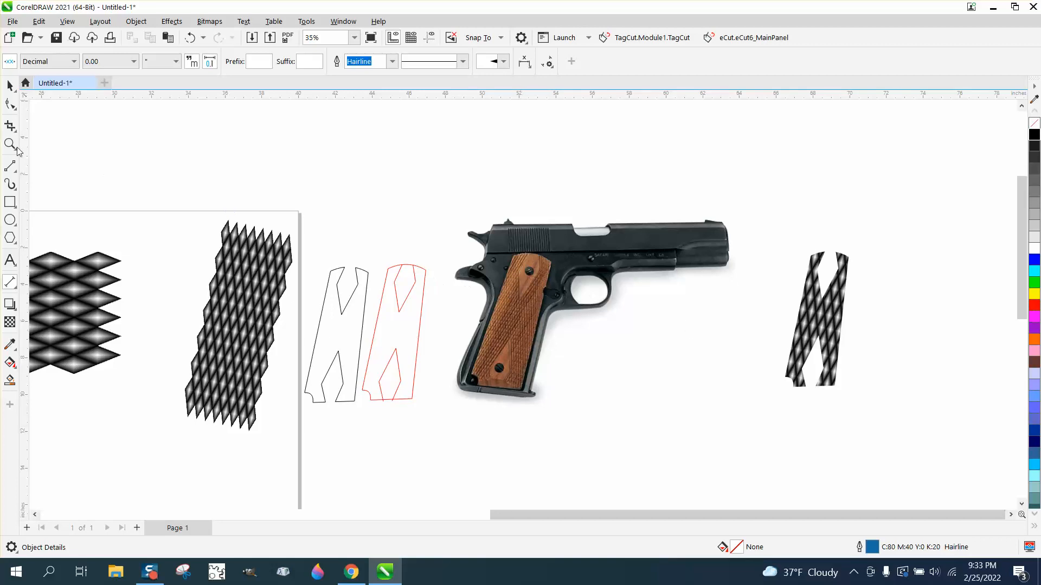
{"action": "left_click", "coordinate": [10, 144]}
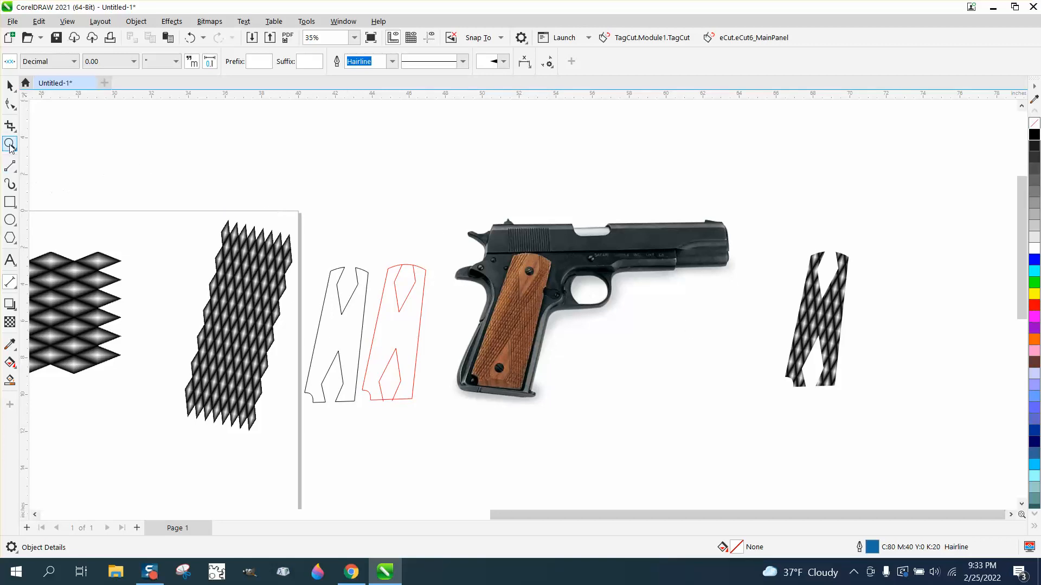
{"action": "left_click", "coordinate": [381, 220]}
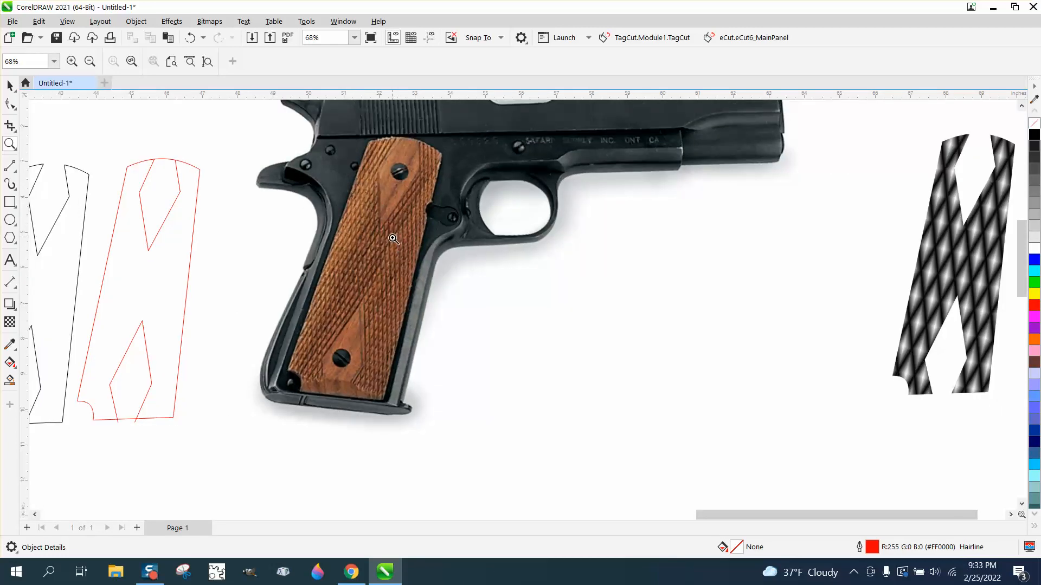
{"action": "mouse_move", "coordinate": [390, 210]}
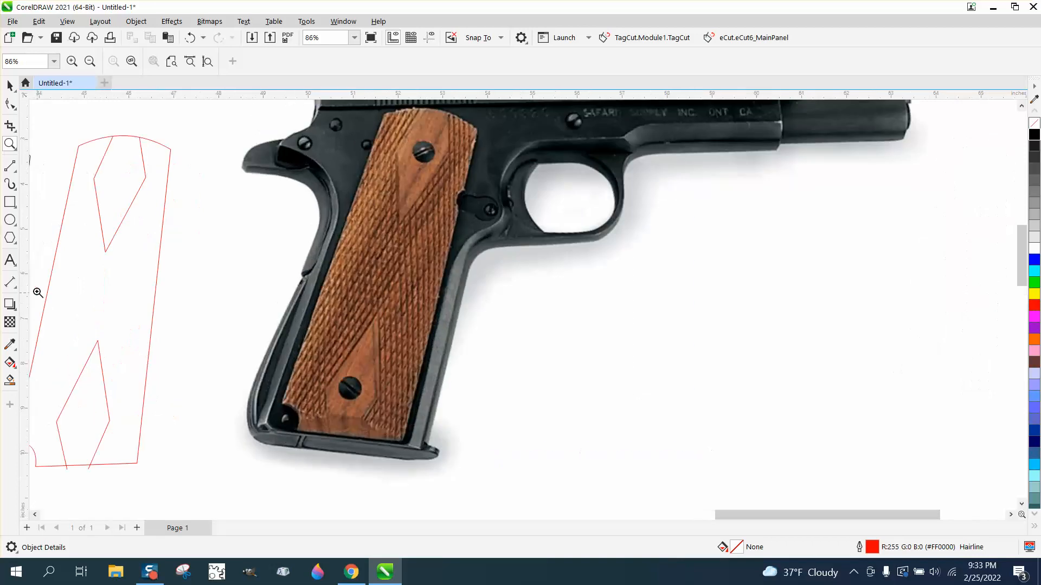
Draw a 2-Point Line along the wooden grip's edge.
{"action": "left_click", "coordinate": [10, 166]}
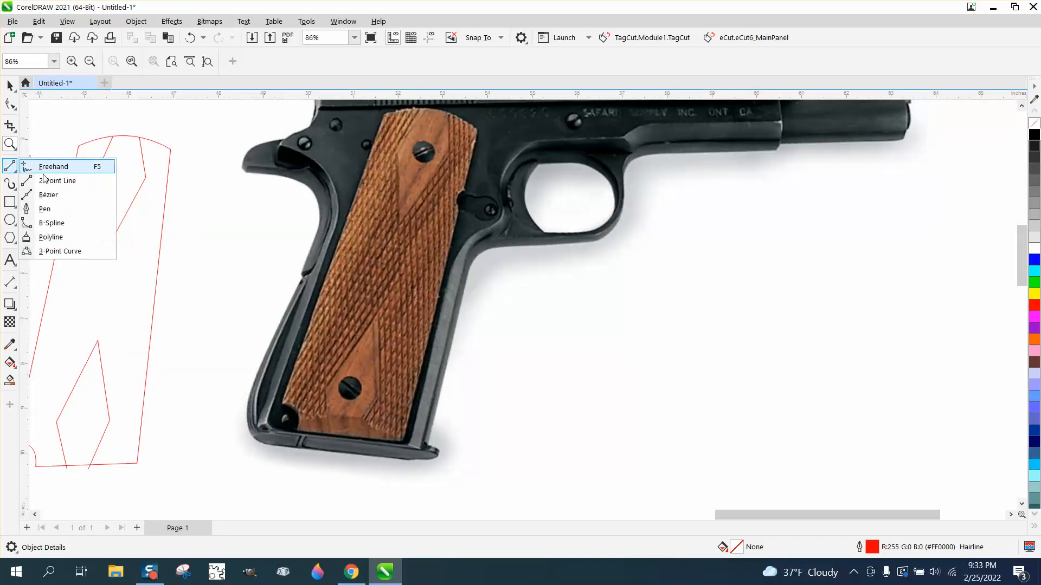
{"action": "left_click", "coordinate": [54, 167]}
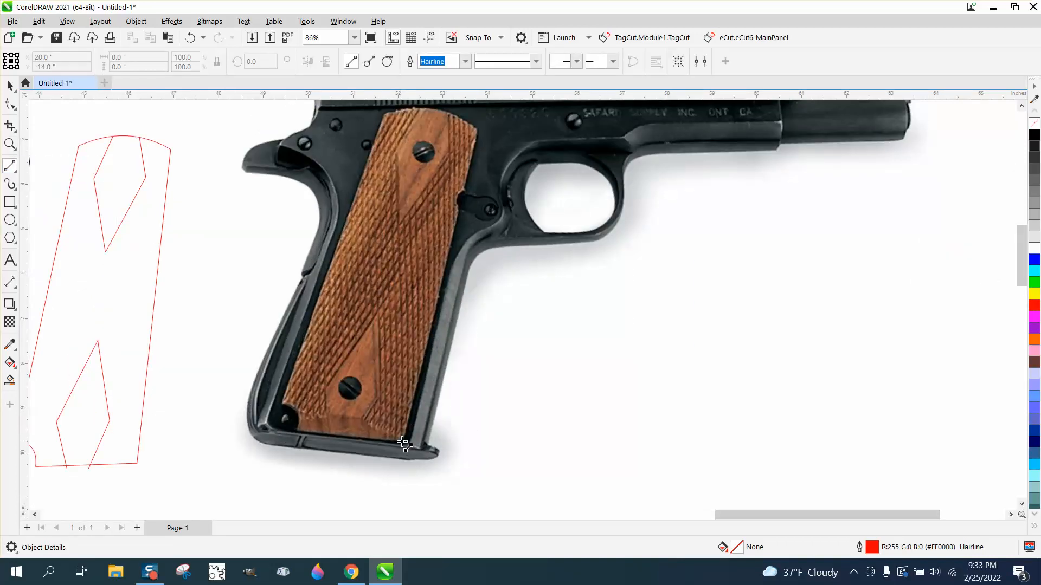
{"action": "left_click_drag", "start_coordinate": [402, 445], "coordinate": [479, 131]}
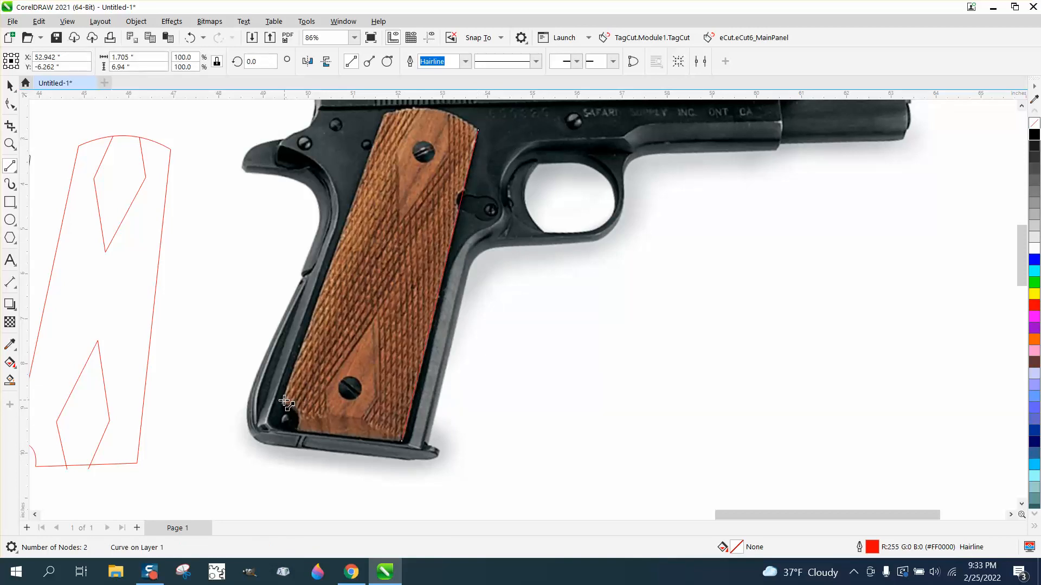
Start a polyline trace from the grip's top corner down its right edge.
{"action": "left_click_drag", "start_coordinate": [287, 403], "coordinate": [384, 119]}
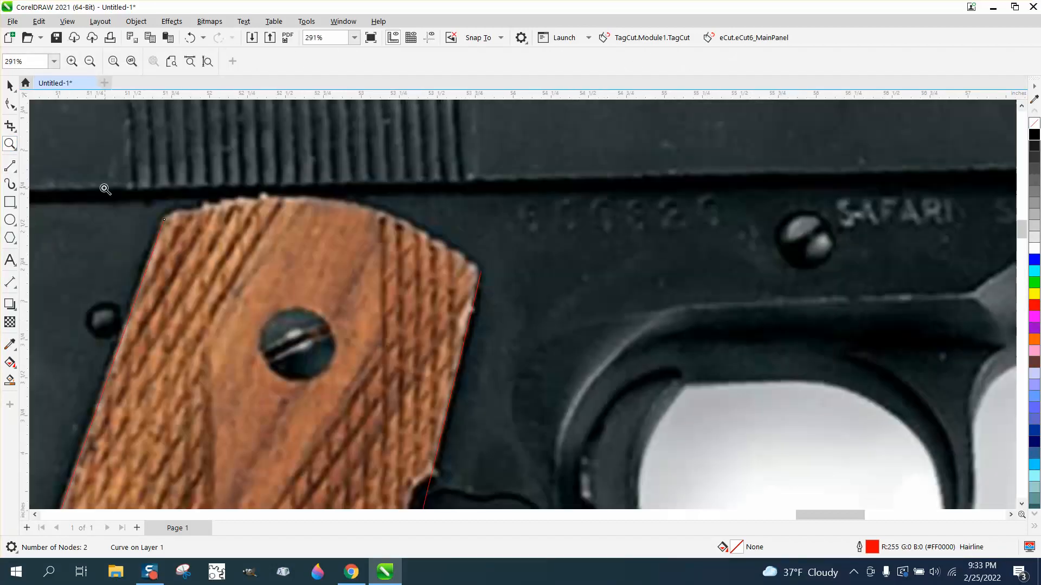
{"action": "left_click", "coordinate": [10, 166]}
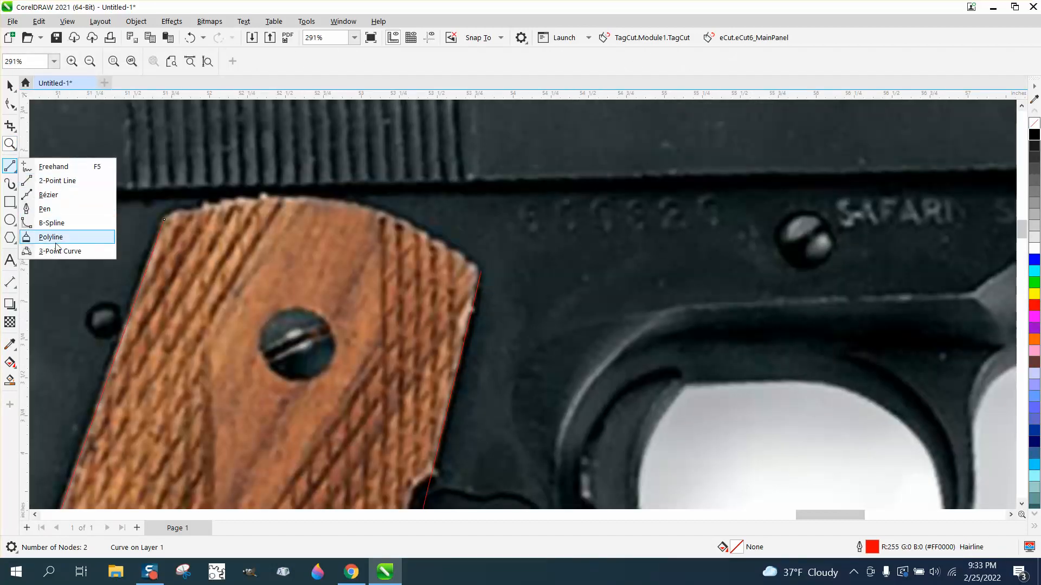
{"action": "left_click", "coordinate": [51, 236]}
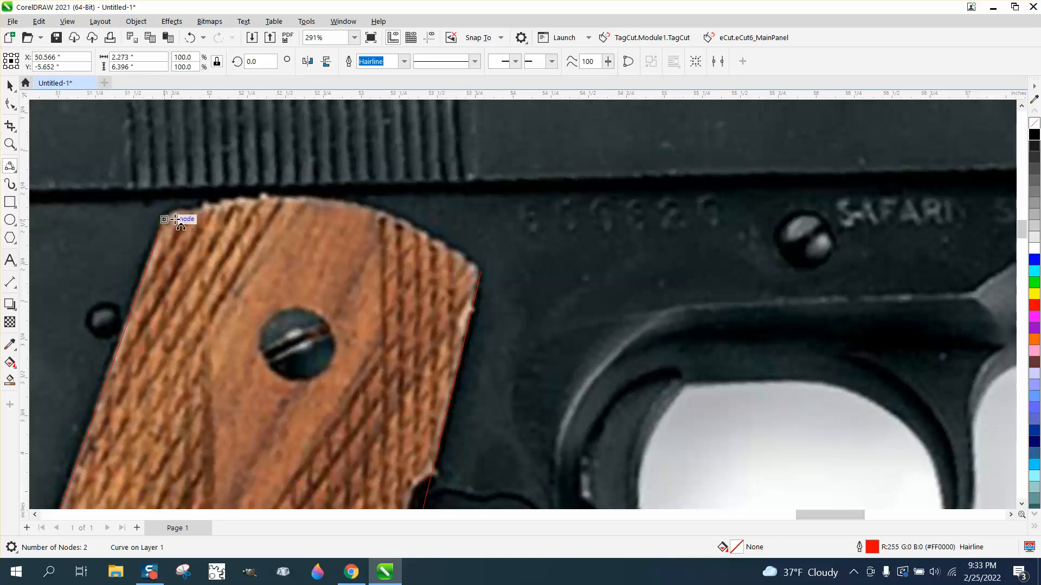
{"action": "left_click_drag", "start_coordinate": [172, 219], "coordinate": [365, 206]}
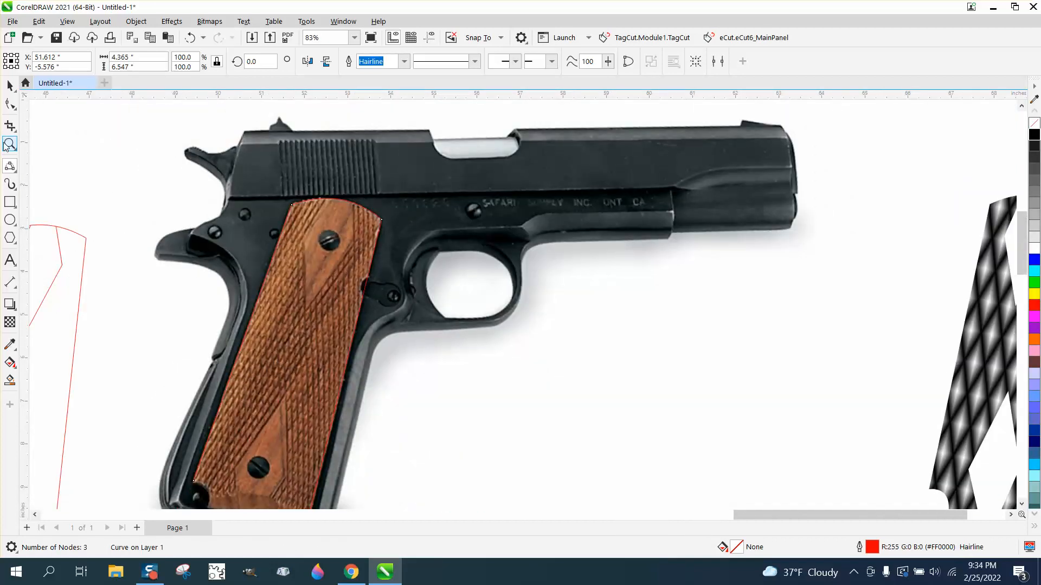
{"action": "left_click", "coordinate": [443, 269]}
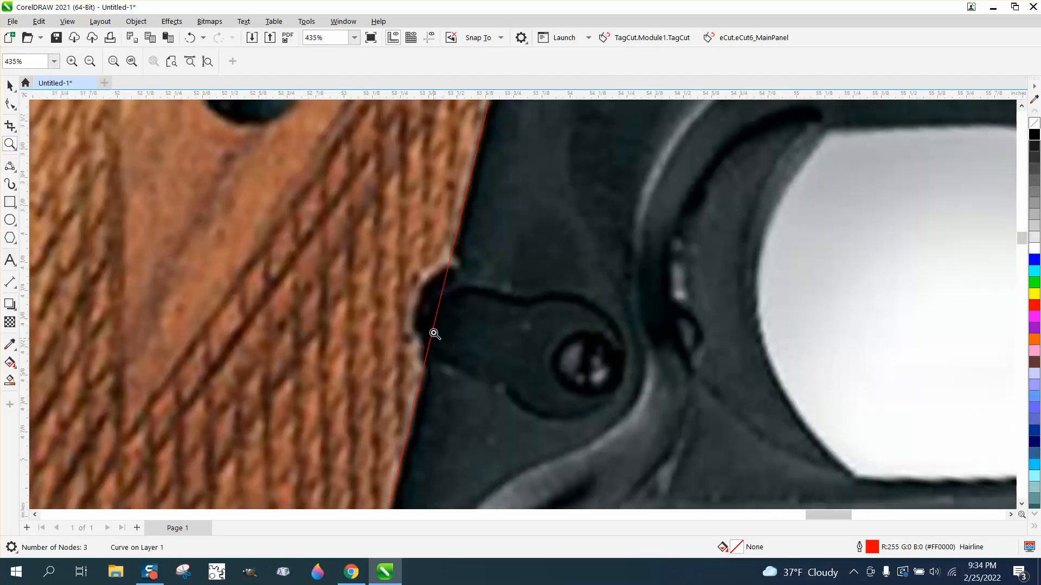
{"action": "mouse_move", "coordinate": [420, 330]}
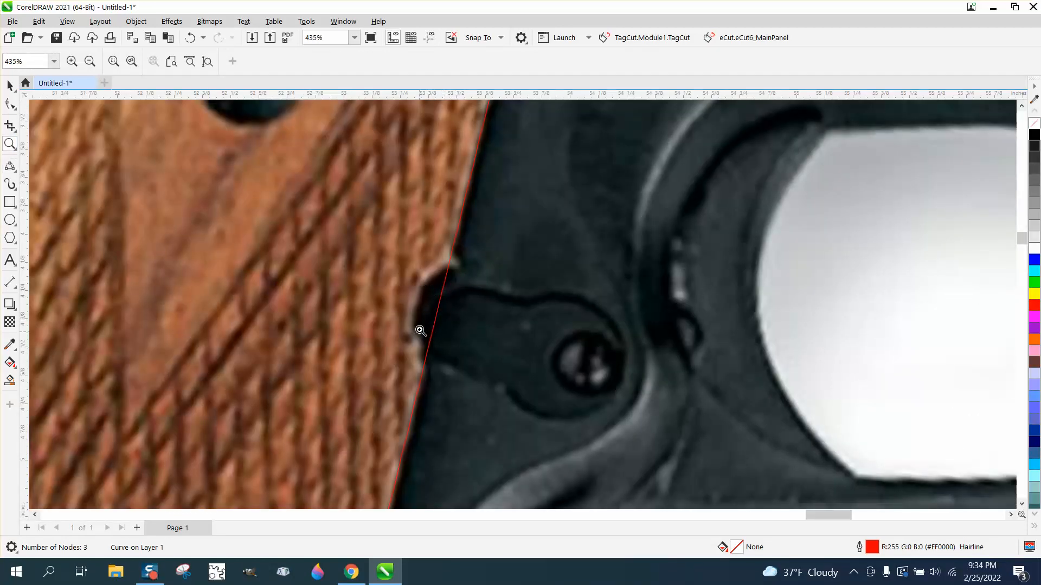
{"action": "scroll", "scroll_direction": "down", "scroll_amount": 3}
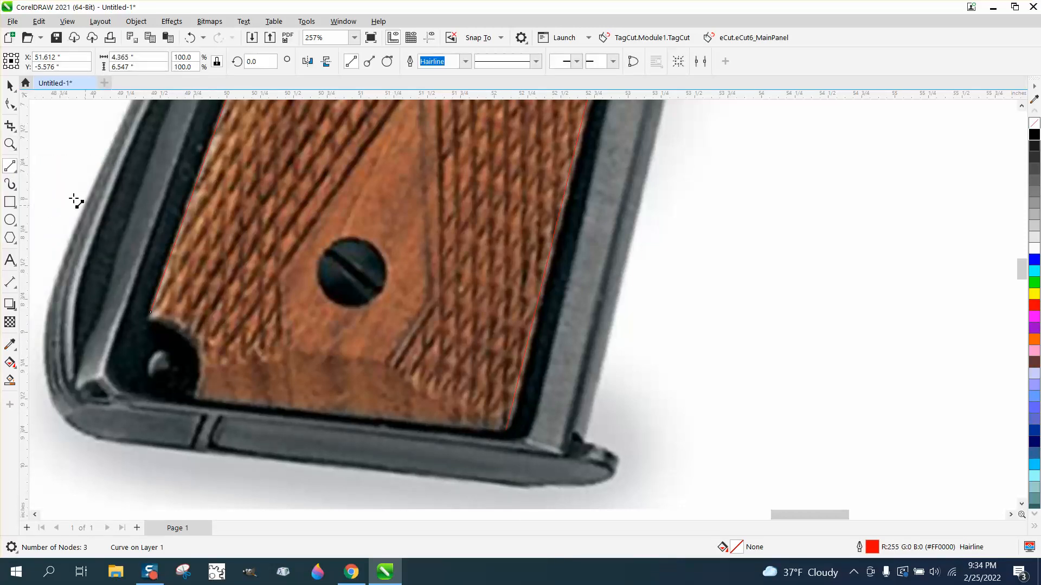
Trace the grip's bottom edge and the curved notch around the corner screw.
{"action": "left_click", "coordinate": [10, 165]}
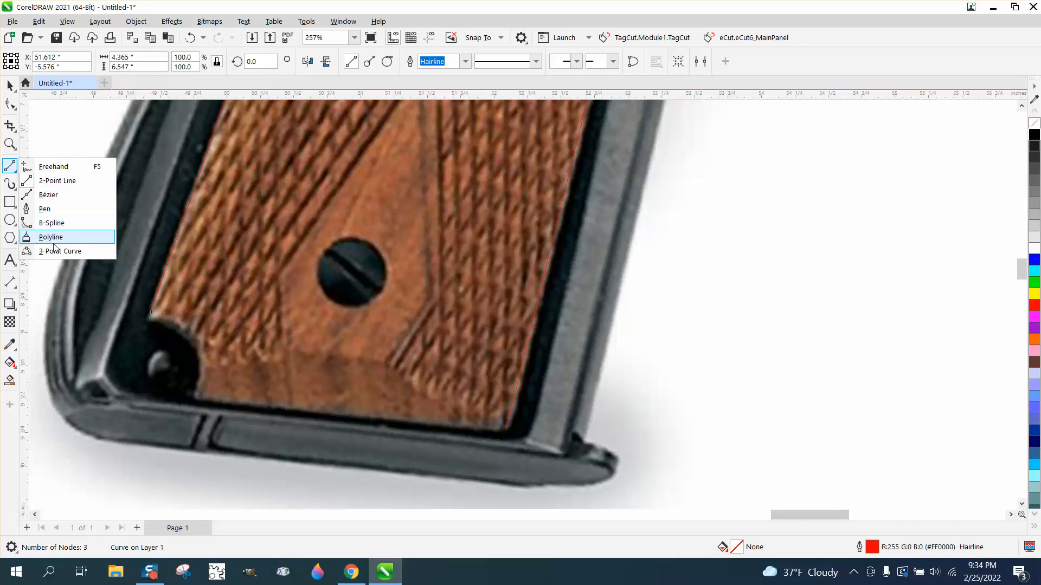
{"action": "left_click", "coordinate": [51, 237]}
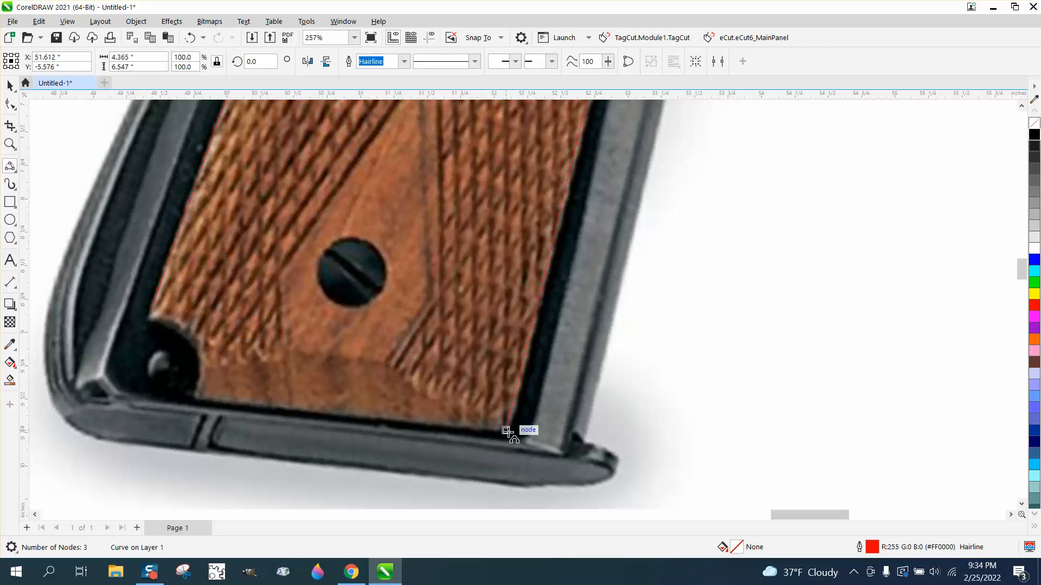
{"action": "left_click_drag", "start_coordinate": [508, 431], "coordinate": [198, 400]}
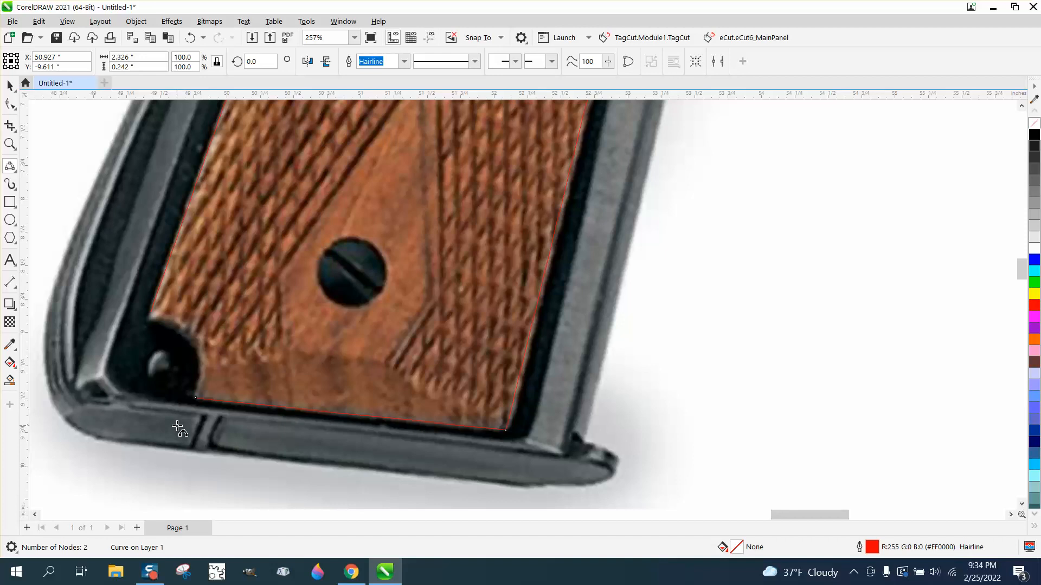
{"action": "left_click_drag", "start_coordinate": [196, 399], "coordinate": [171, 351]}
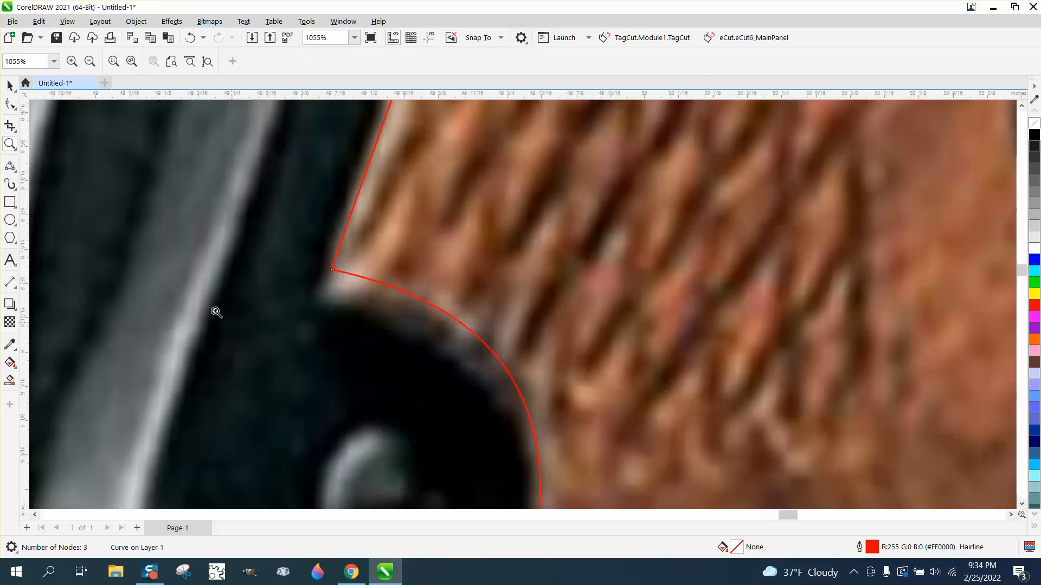
Reshape the curve's end node with the Shape tool so it meets the edge.
{"action": "left_click", "coordinate": [11, 104]}
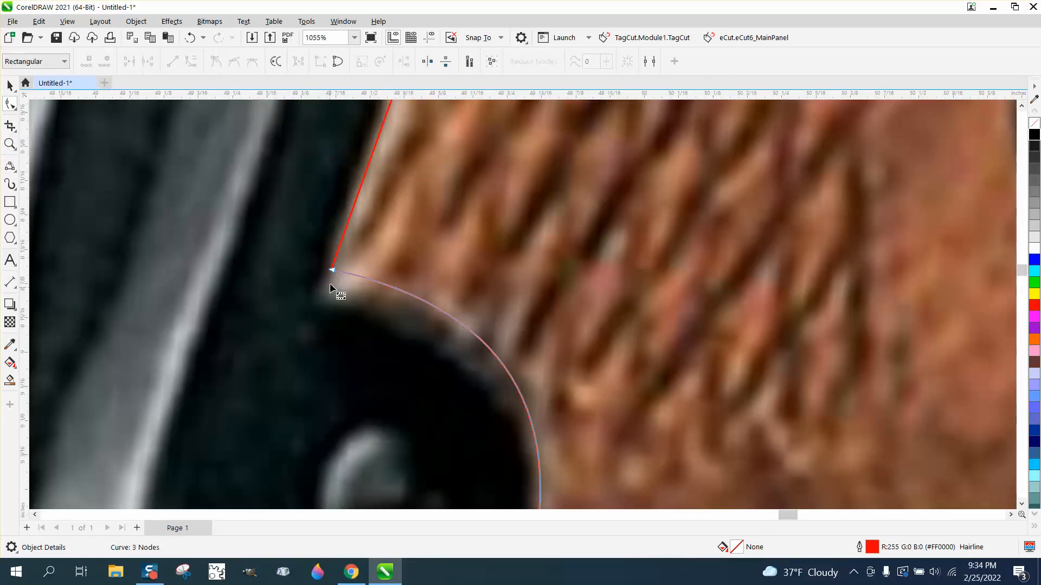
{"action": "left_click", "coordinate": [332, 270]}
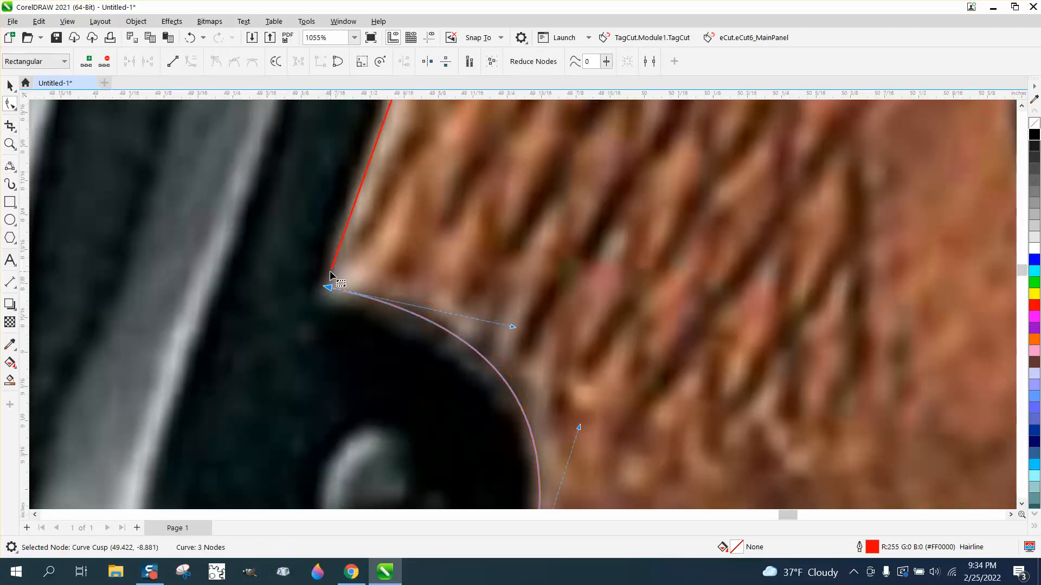
{"action": "left_click_drag", "start_coordinate": [340, 284], "coordinate": [329, 288]}
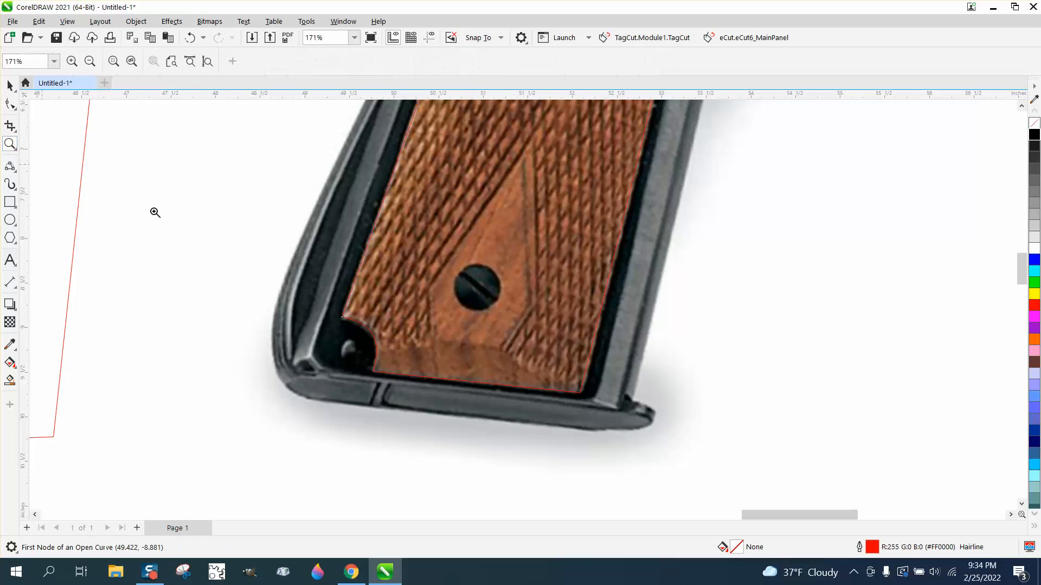
Trace the grip's bottom edge and a vertical 2-Point Line along its upper right edge.
{"action": "left_click", "coordinate": [154, 213]}
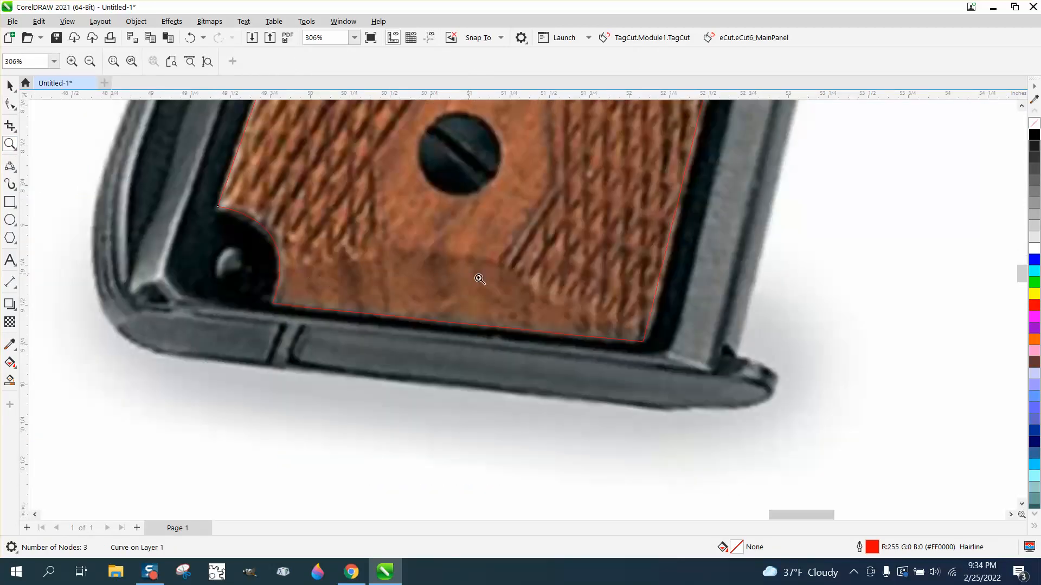
{"action": "mouse_move", "coordinate": [165, 246]}
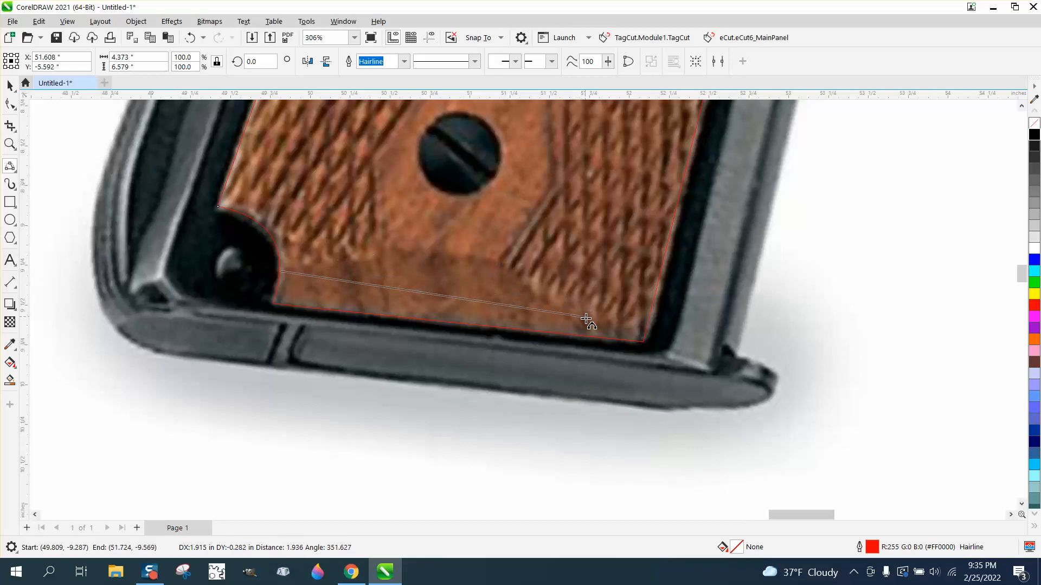
{"action": "left_click_drag", "start_coordinate": [588, 321], "coordinate": [491, 266]}
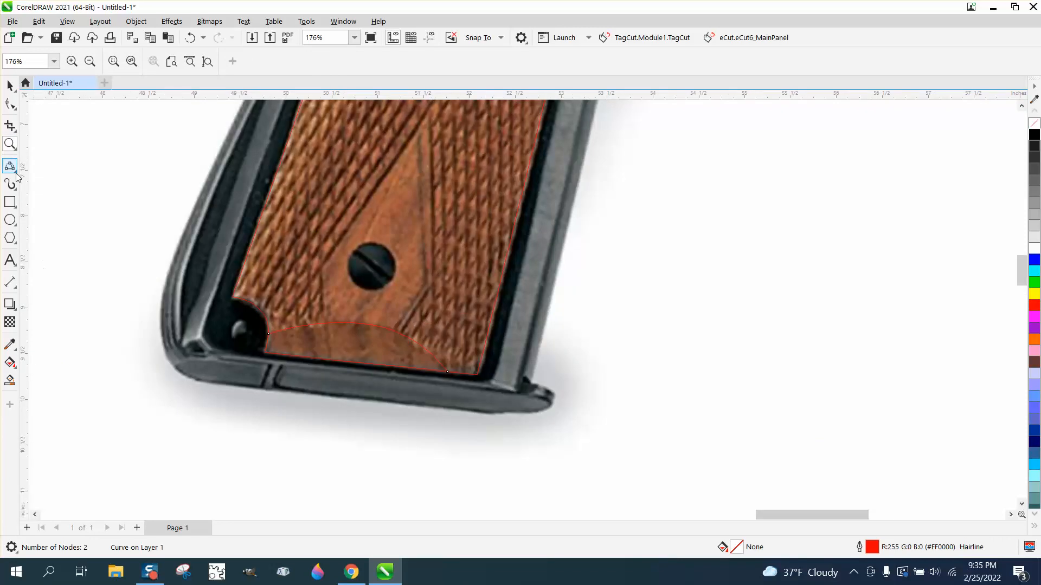
{"action": "left_click", "coordinate": [10, 166]}
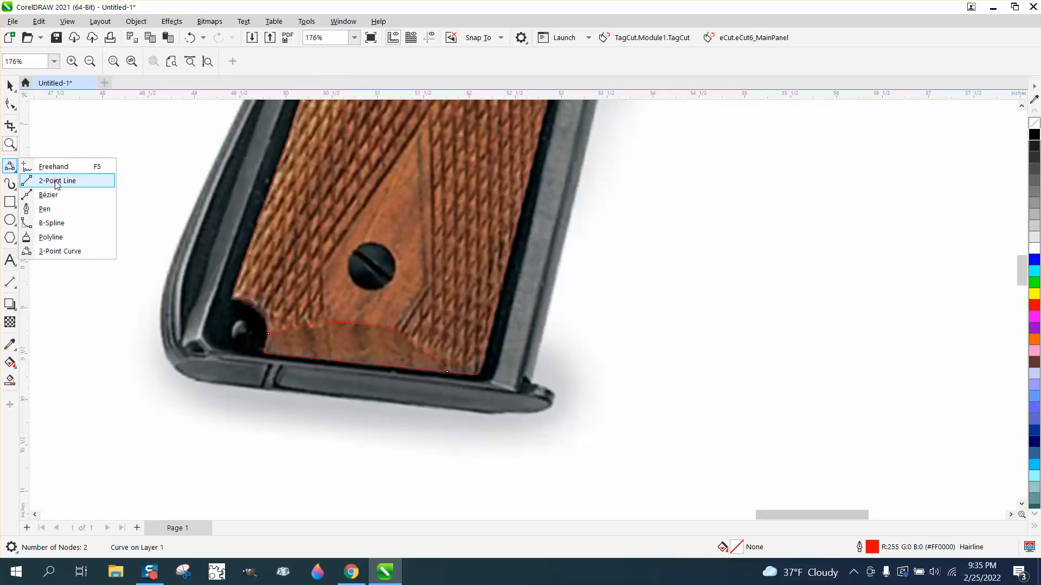
{"action": "left_click", "coordinate": [57, 180]}
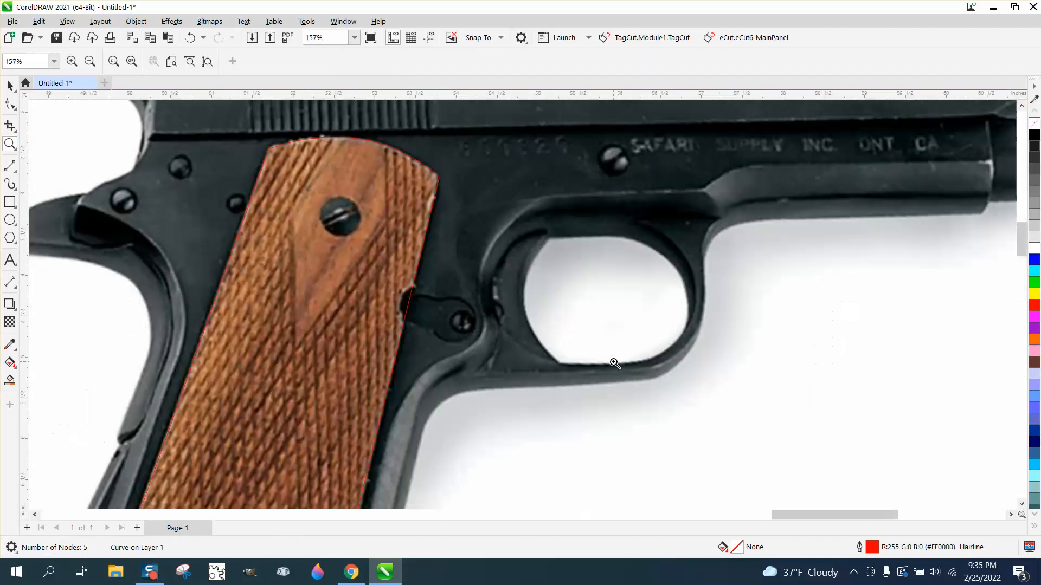
{"action": "left_click", "coordinate": [9, 166]}
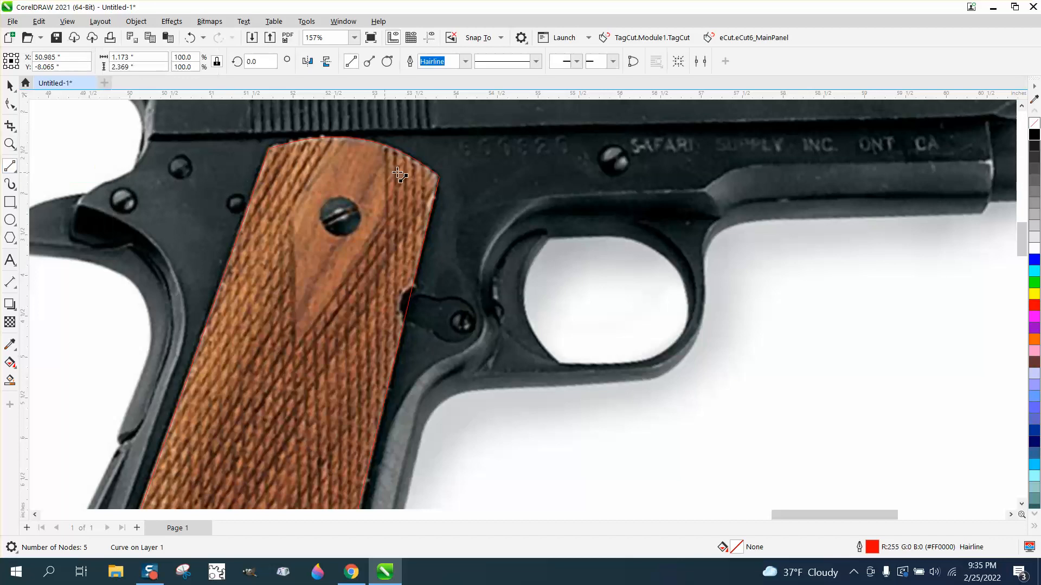
{"action": "left_click_drag", "start_coordinate": [387, 174], "coordinate": [387, 215]}
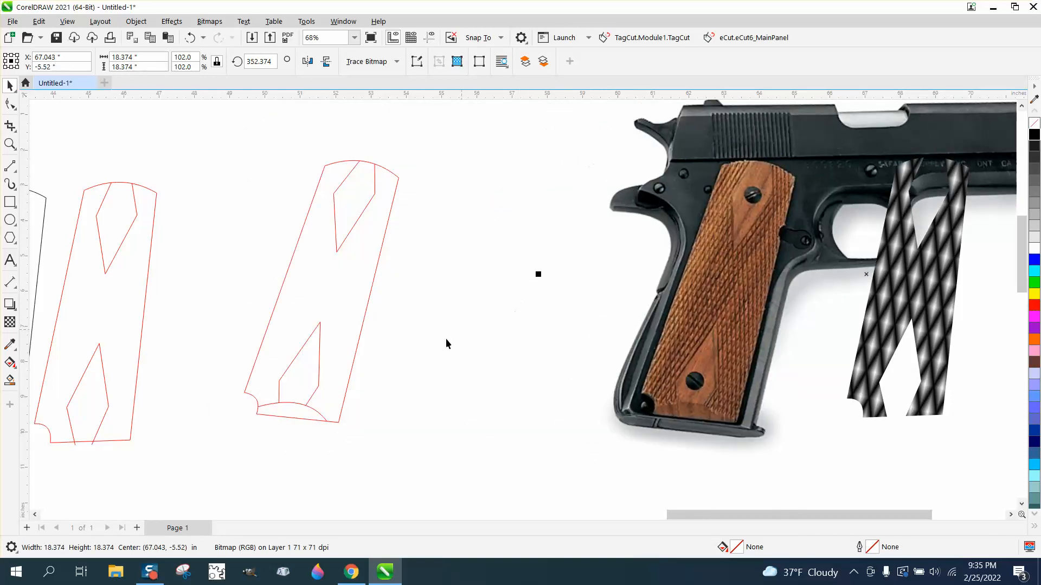
{"action": "mouse_move", "coordinate": [351, 261]}
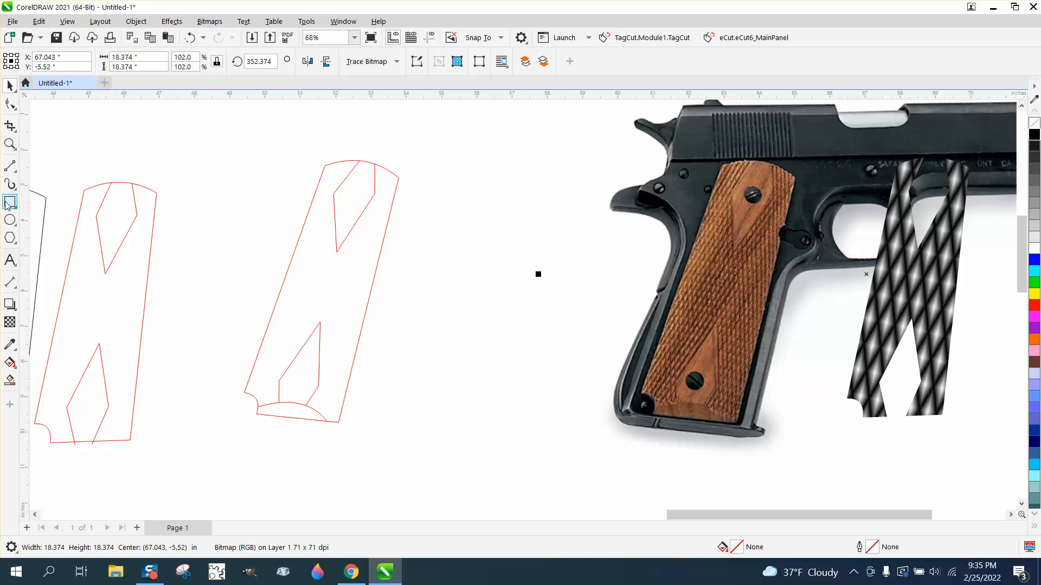
Drag a rectangle enclosing the traced grip outline.
{"action": "left_click_drag", "start_coordinate": [215, 137], "coordinate": [446, 455]}
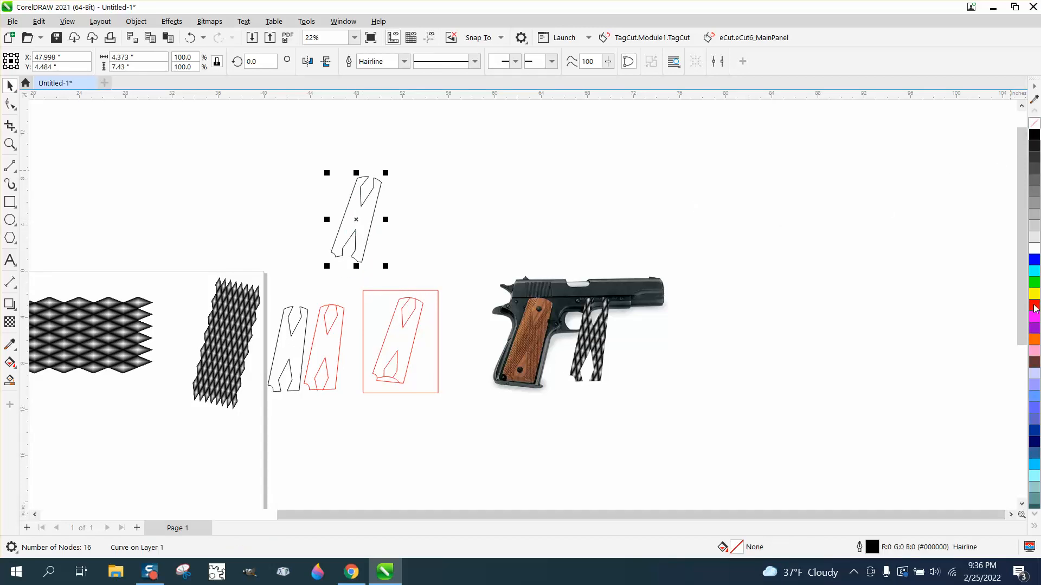
Color the grip outline red and put the diamond-pattern bitmap into rotate mode.
{"action": "left_click", "coordinate": [1034, 304]}
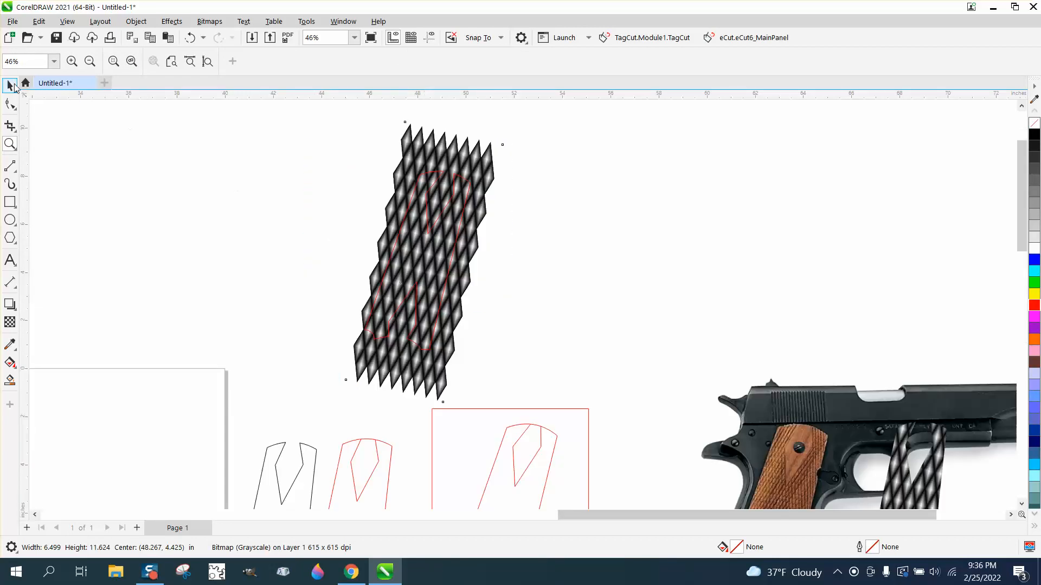
{"action": "left_click", "coordinate": [423, 261]}
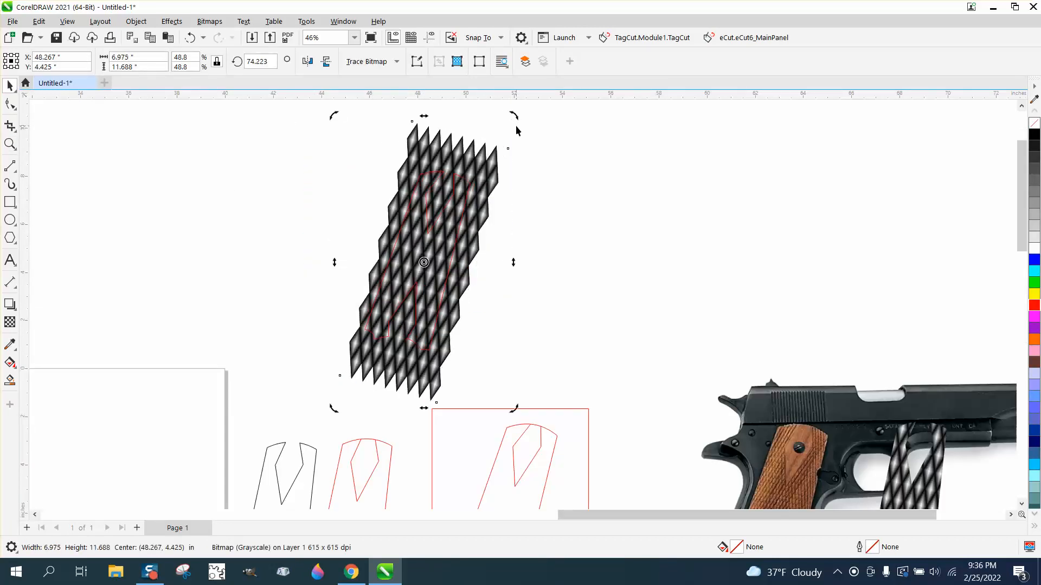
{"action": "mouse_move", "coordinate": [531, 175]}
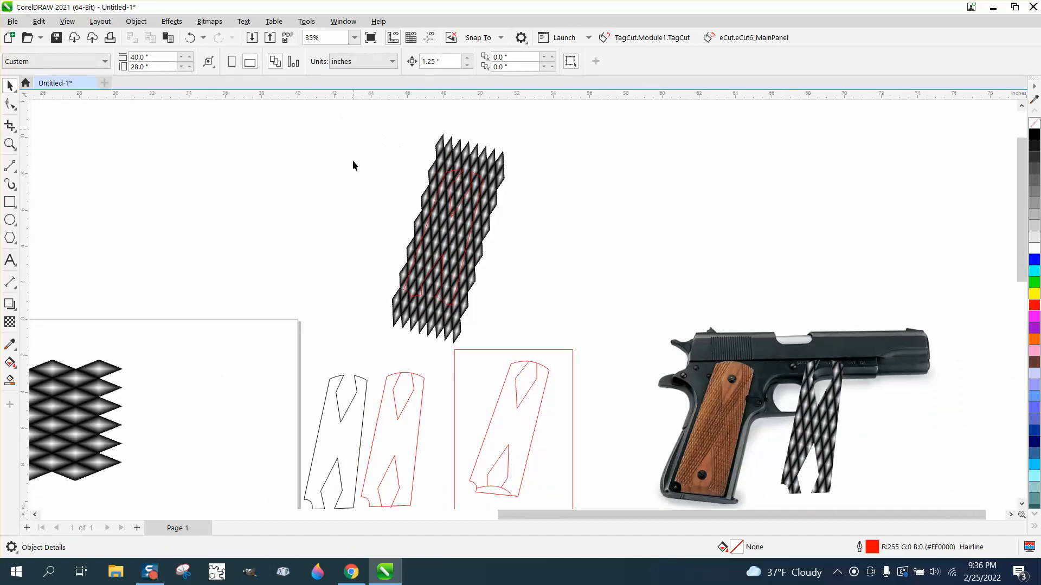
Set the nudge distance to 6 and move the clipped grip pattern to the right.
{"action": "left_click", "coordinate": [450, 239]}
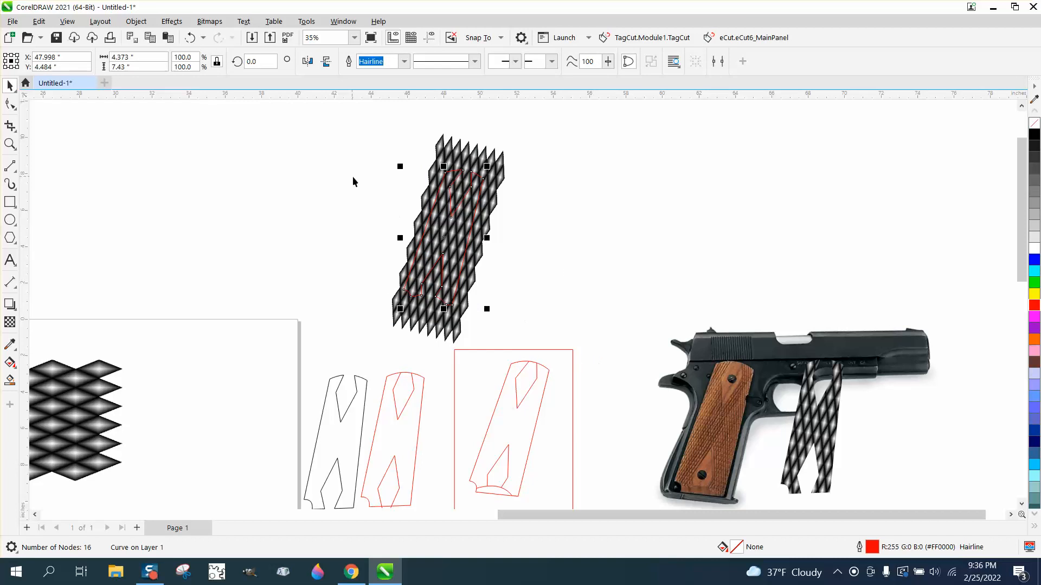
{"action": "mouse_move", "coordinate": [222, 147]}
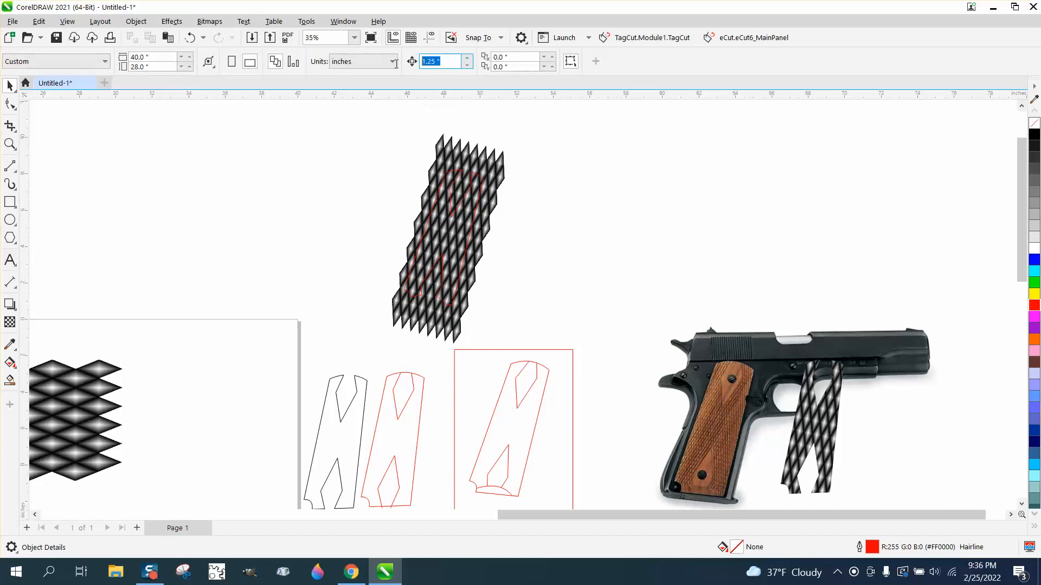
{"action": "type", "text": "6"}
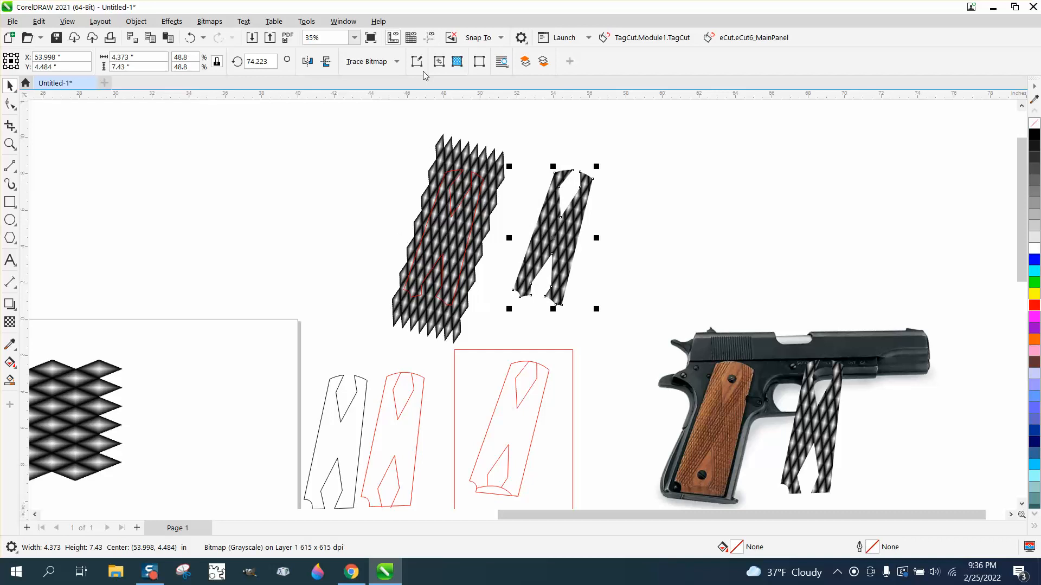
{"action": "left_click_drag", "start_coordinate": [550, 236], "coordinate": [661, 236]}
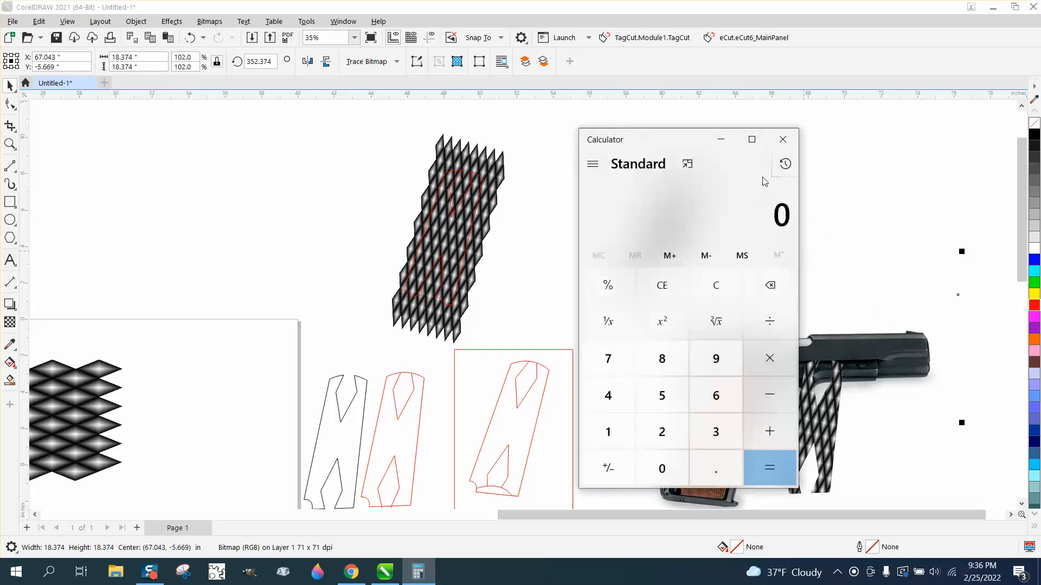
{"action": "left_click", "coordinate": [782, 139]}
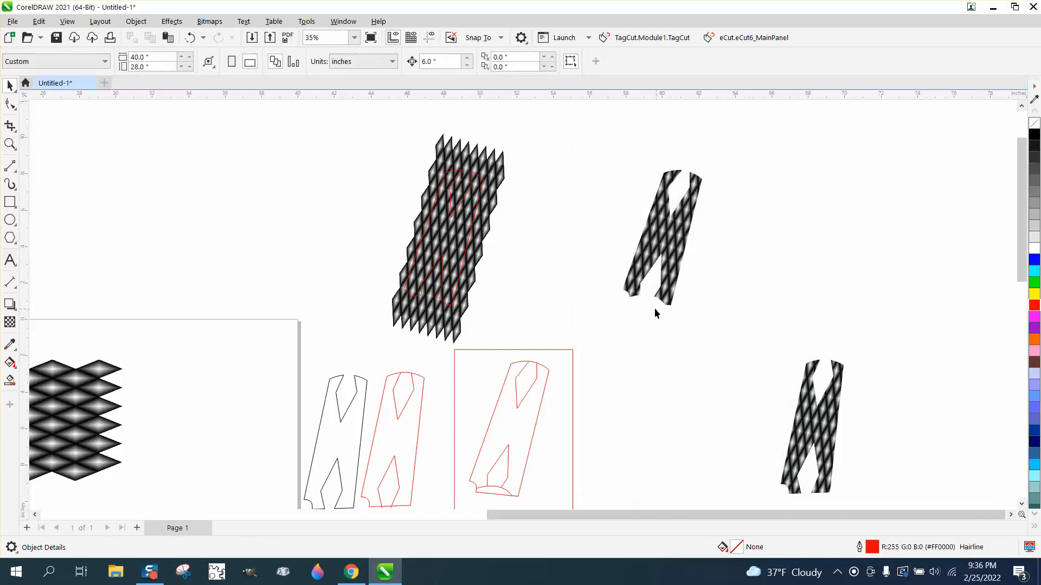
{"action": "left_click", "coordinate": [450, 237]}
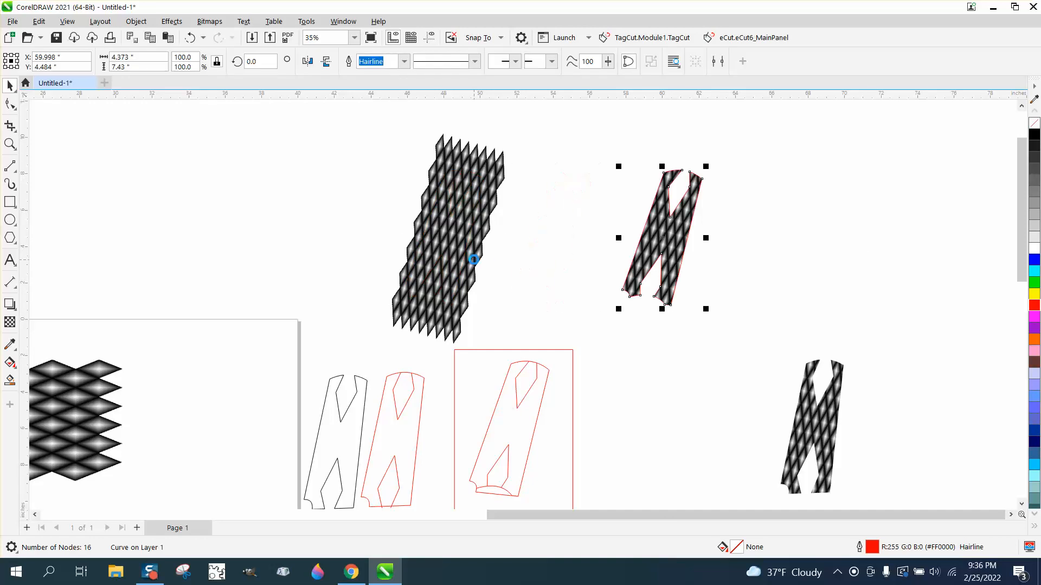
{"action": "left_click", "coordinate": [11, 145]}
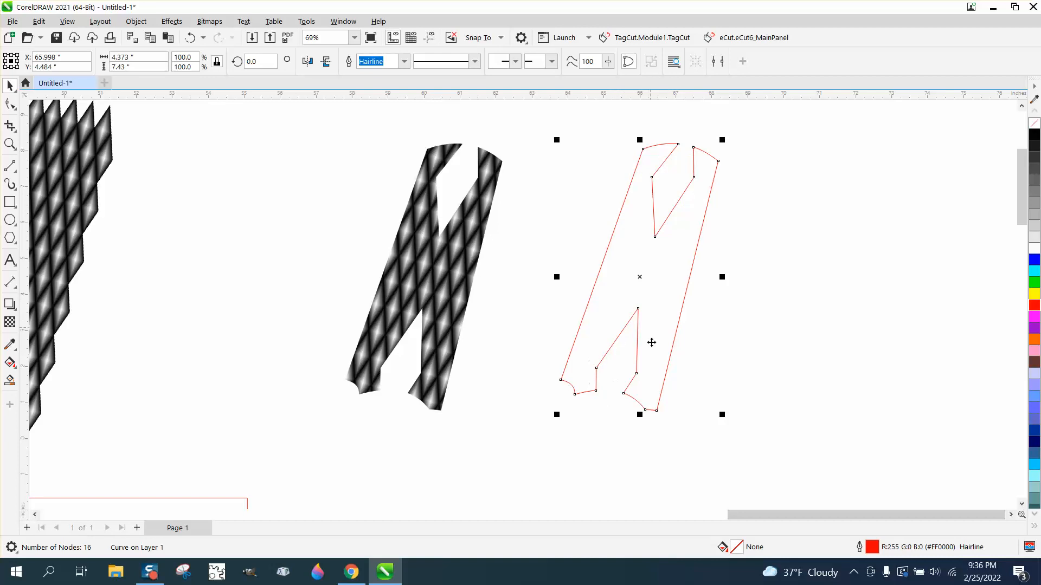
{"action": "mouse_move", "coordinate": [598, 352]}
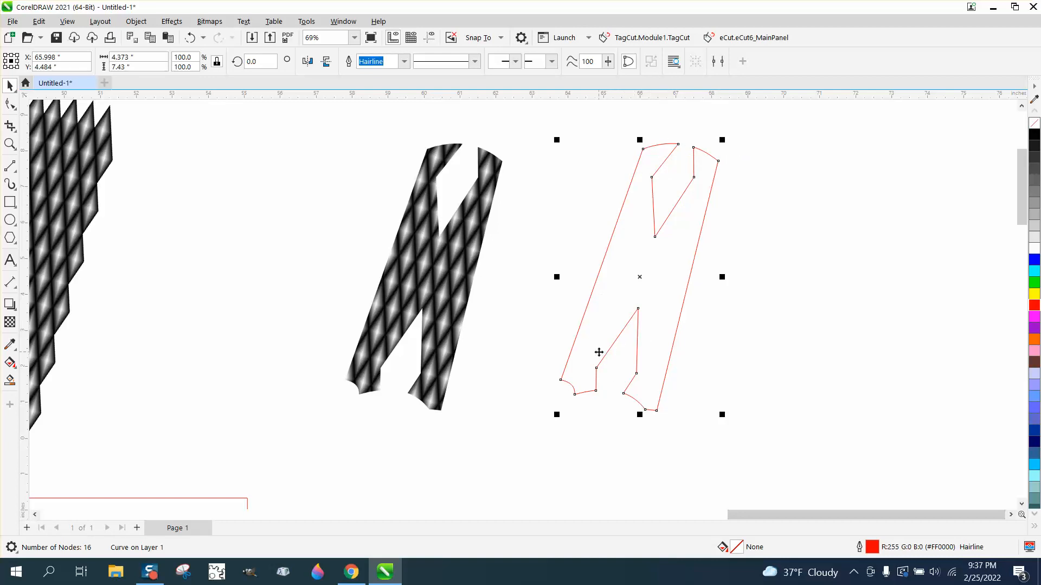
{"action": "mouse_move", "coordinate": [559, 288]}
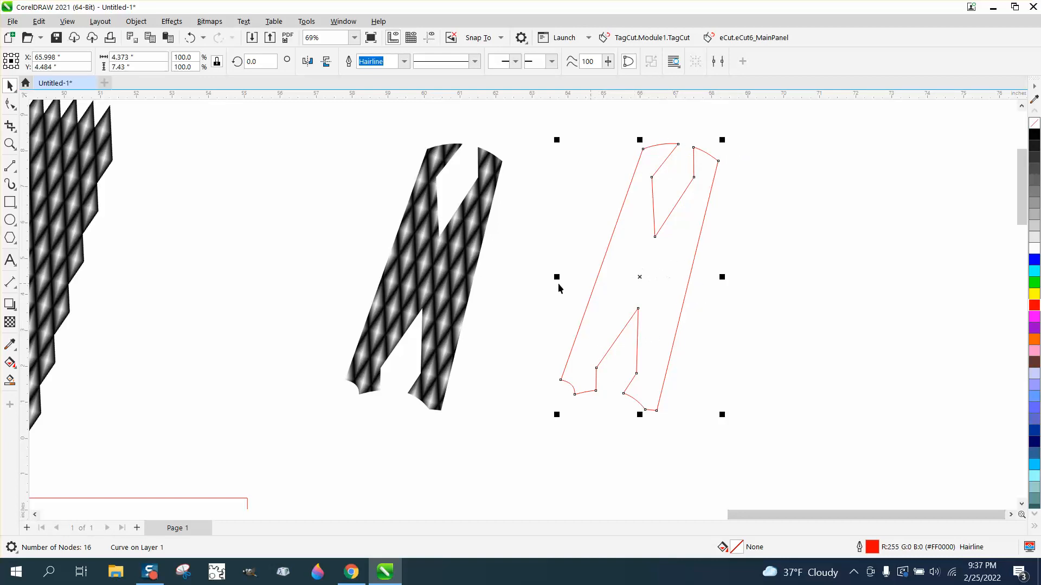
{"action": "mouse_move", "coordinate": [566, 165]}
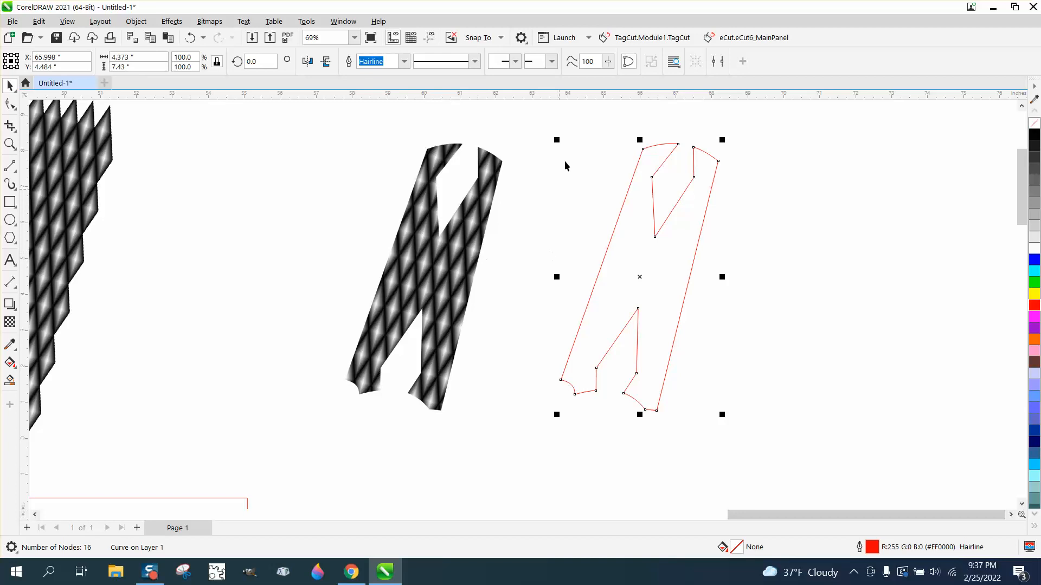
{"action": "mouse_move", "coordinate": [556, 247]}
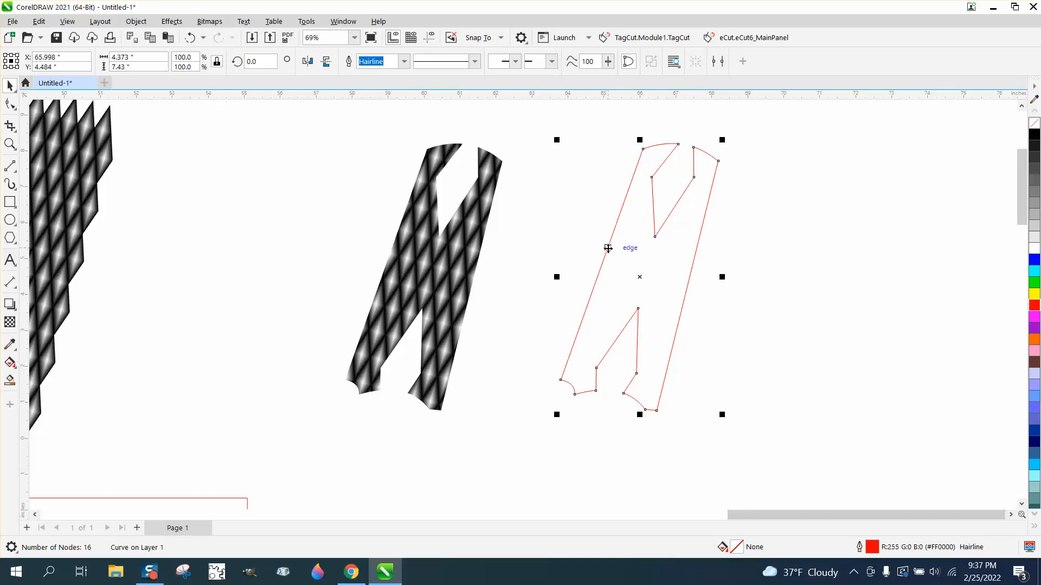
{"action": "mouse_move", "coordinate": [669, 253]}
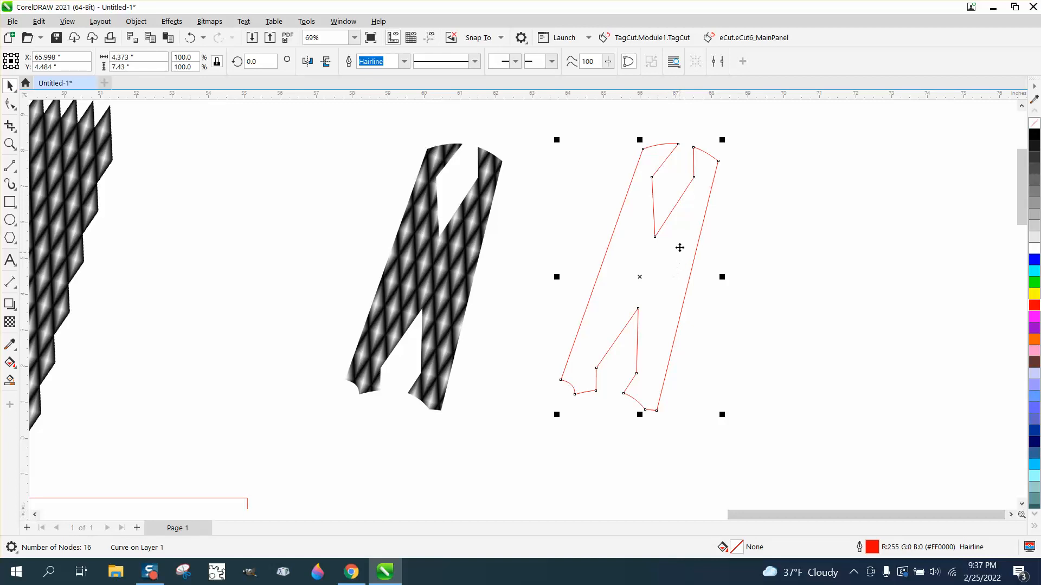
{"action": "mouse_move", "coordinate": [720, 170]}
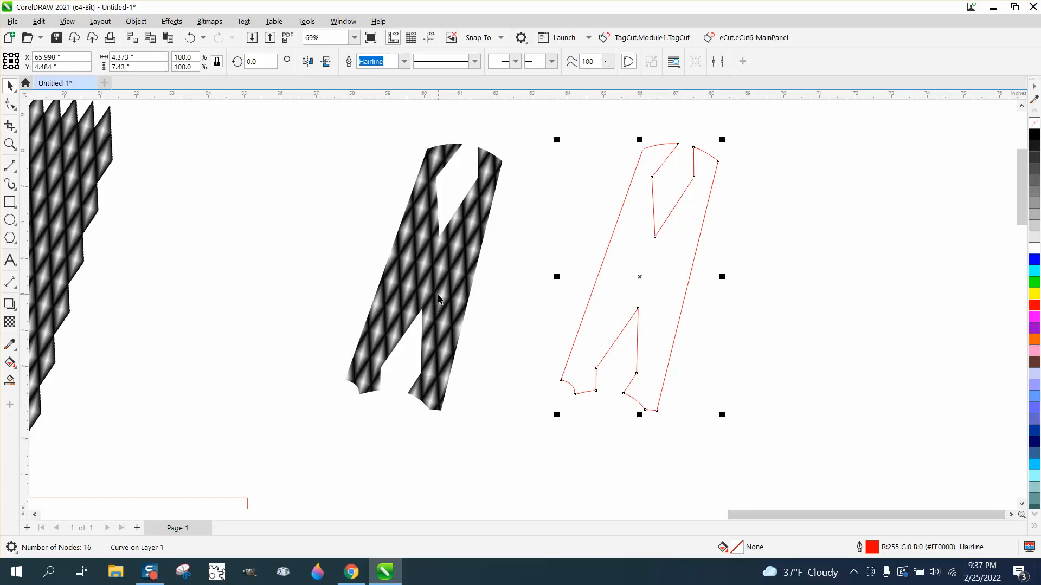
{"action": "mouse_move", "coordinate": [688, 311]}
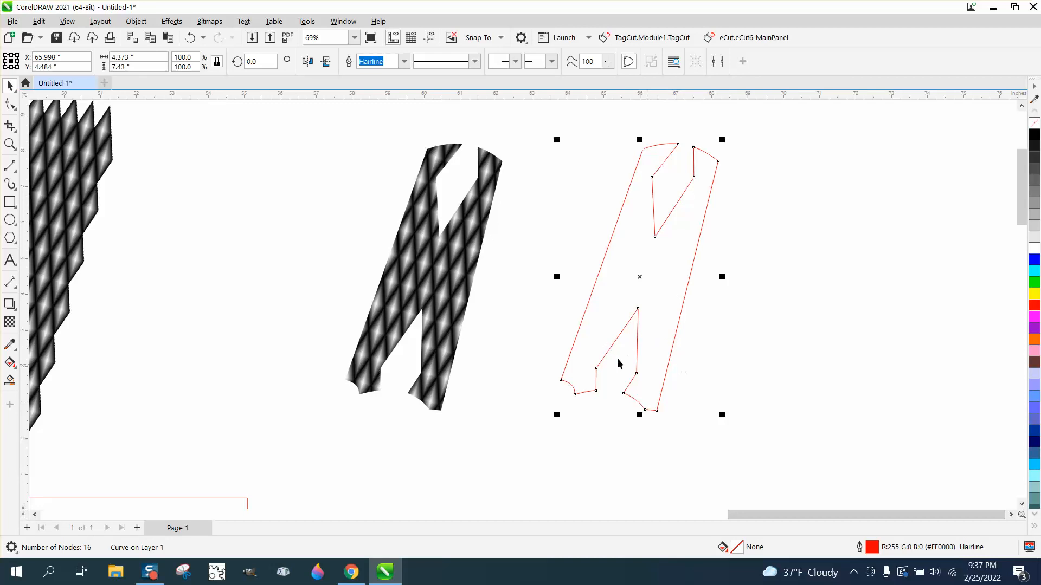
{"action": "left_click", "coordinate": [425, 279]}
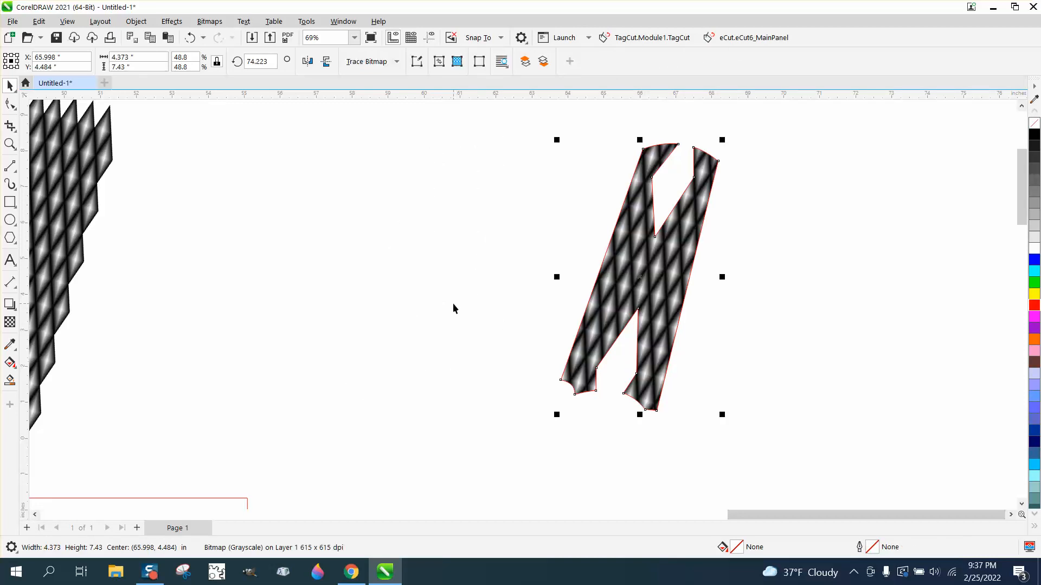
Drag the checkered grip bitmap left toward the red grip outline.
{"action": "left_click_drag", "start_coordinate": [638, 277], "coordinate": [424, 277]}
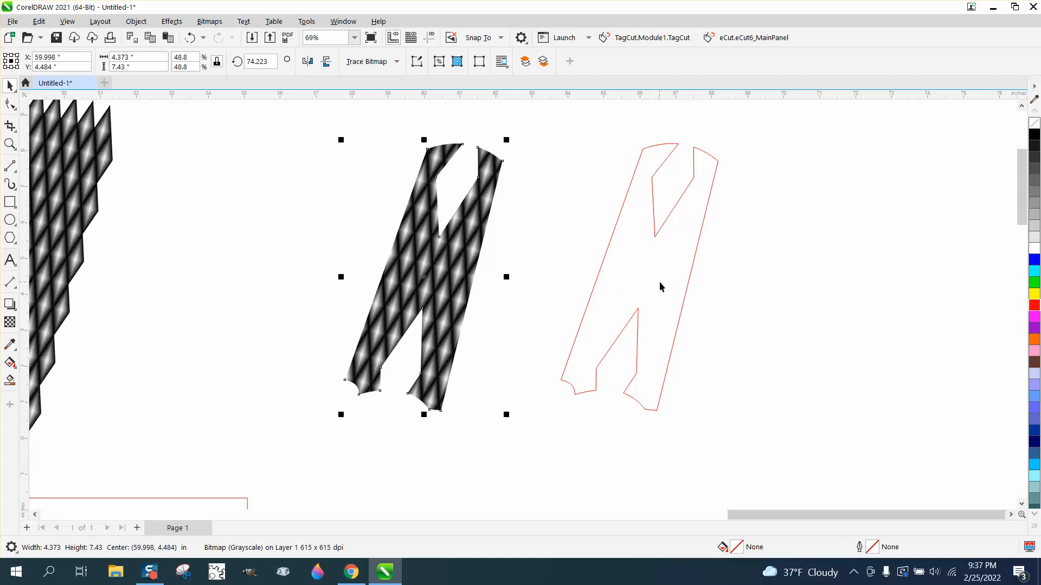
{"action": "mouse_move", "coordinate": [473, 263]}
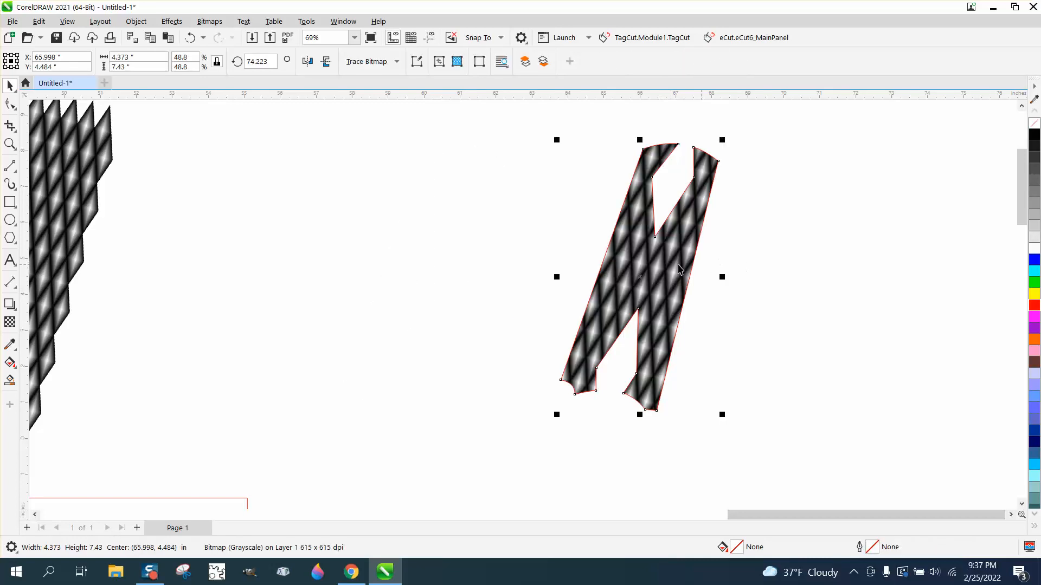
{"action": "mouse_move", "coordinate": [572, 293]}
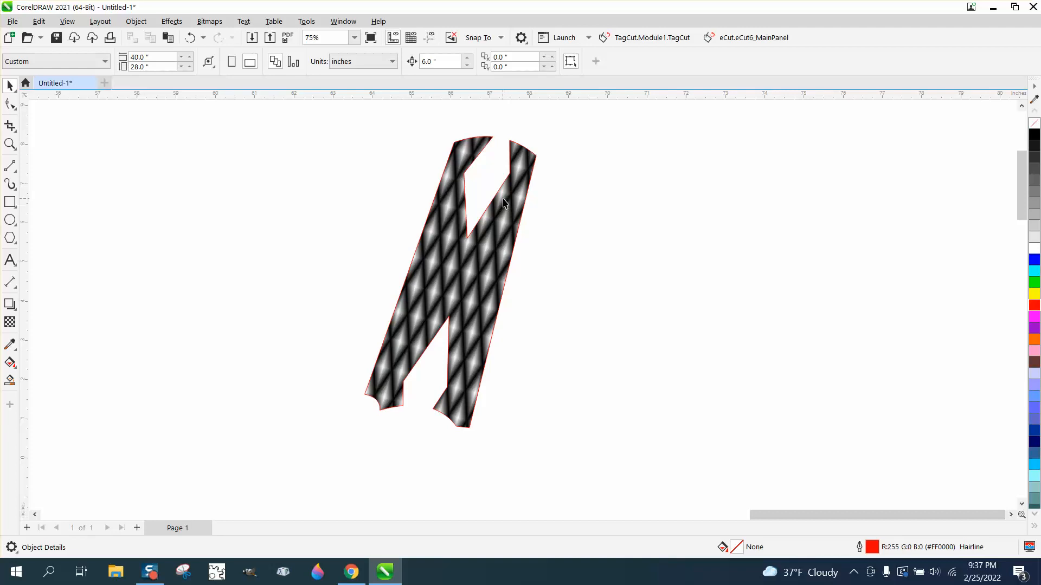
{"action": "mouse_move", "coordinate": [476, 145]}
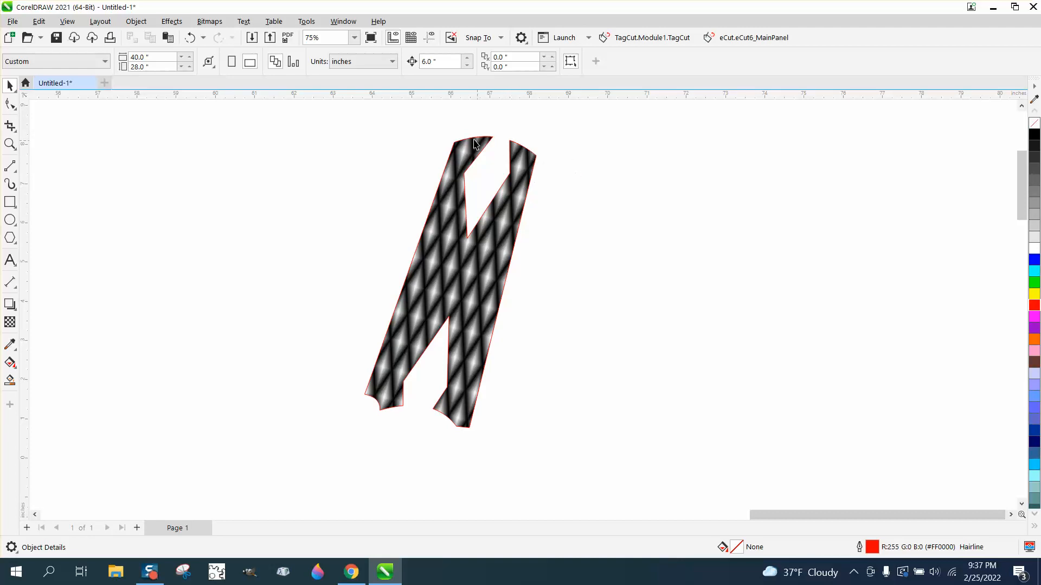
{"action": "mouse_move", "coordinate": [352, 171]}
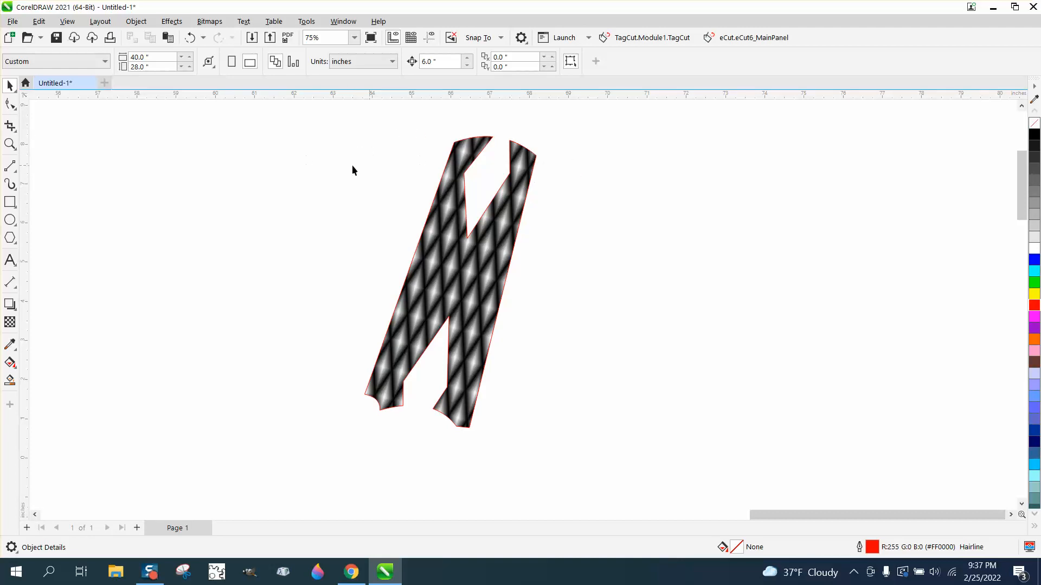
{"action": "mouse_move", "coordinate": [462, 264]}
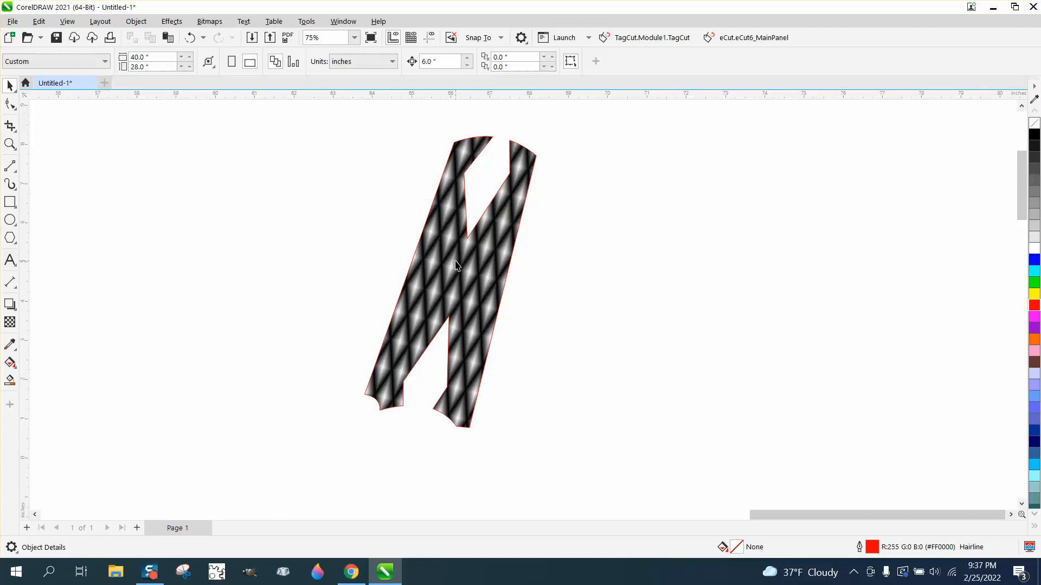
{"action": "mouse_move", "coordinate": [408, 325]}
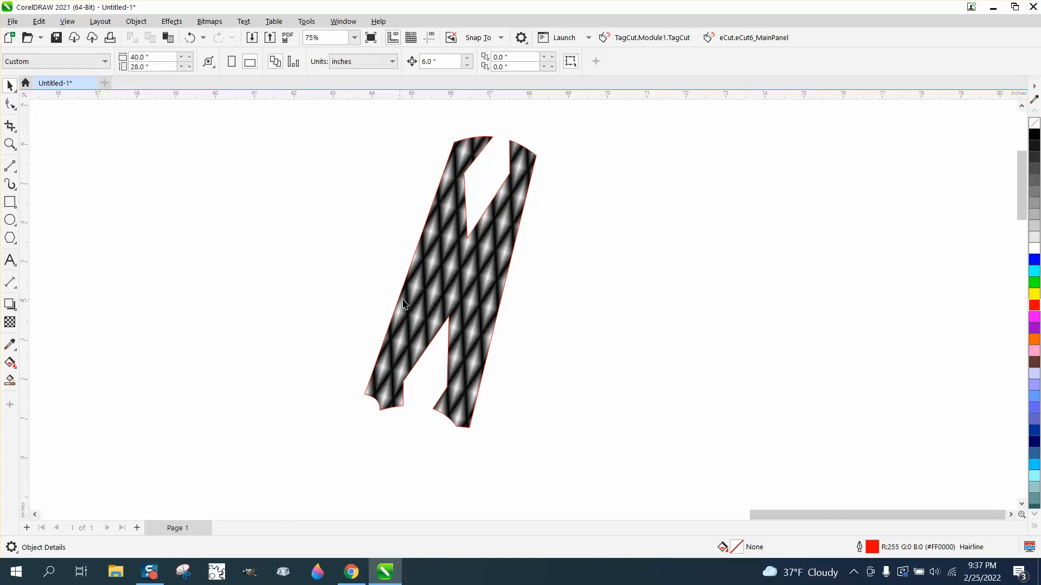
{"action": "mouse_move", "coordinate": [477, 258]}
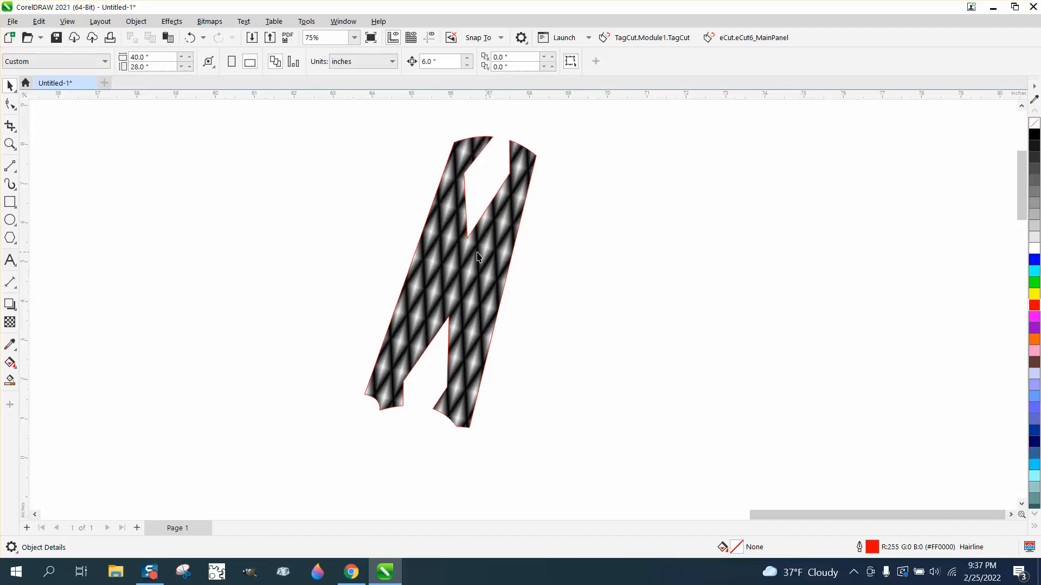
{"action": "mouse_move", "coordinate": [462, 226]}
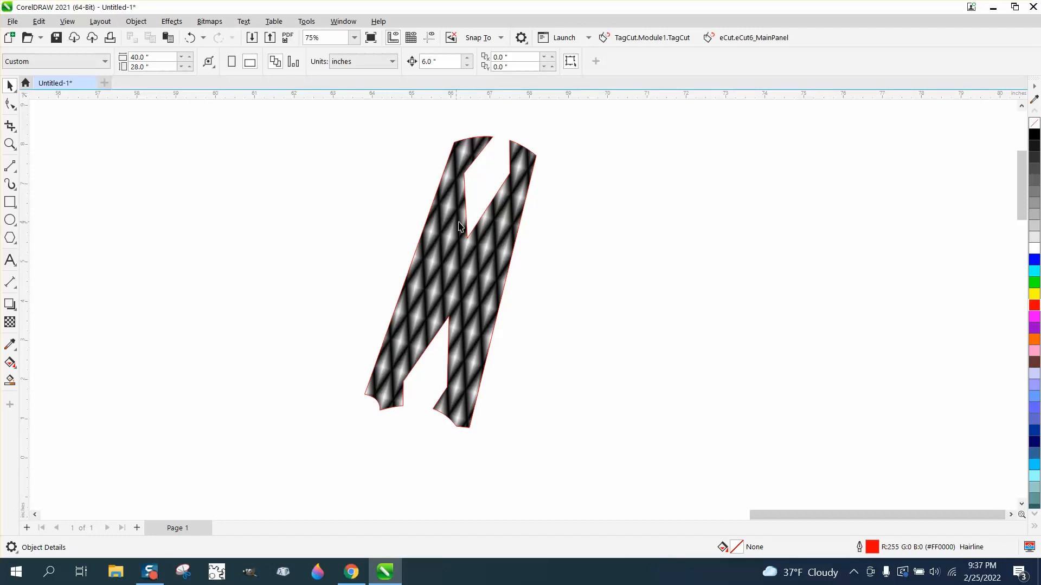
{"action": "mouse_move", "coordinate": [519, 243]}
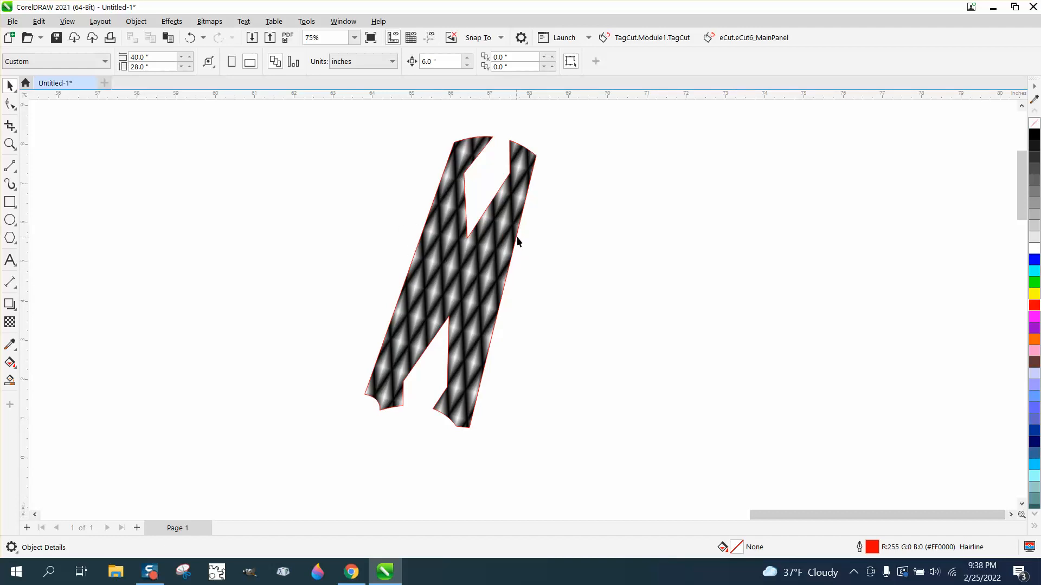
{"action": "mouse_move", "coordinate": [413, 232]}
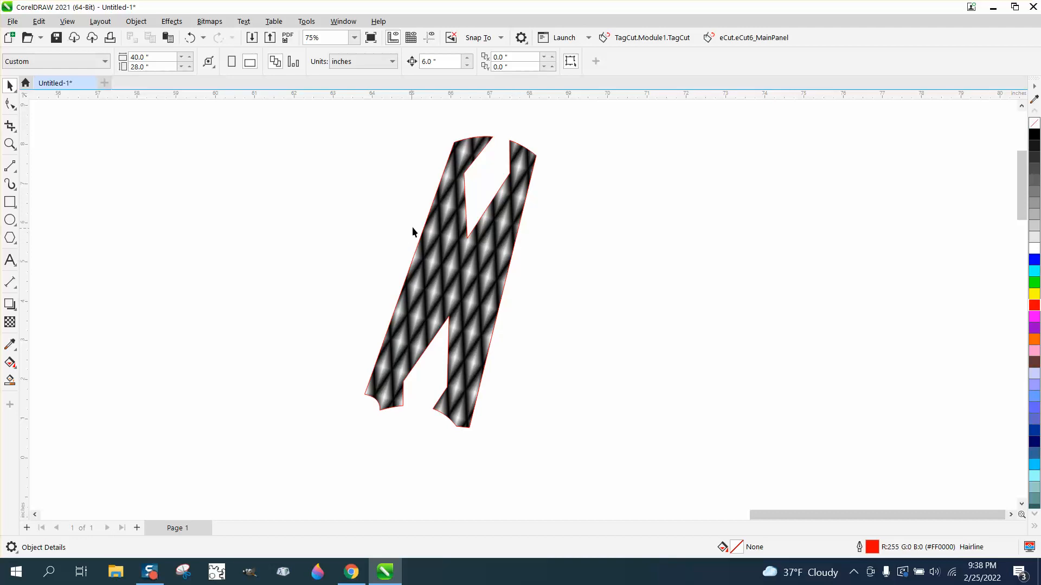
{"action": "mouse_move", "coordinate": [586, 223]}
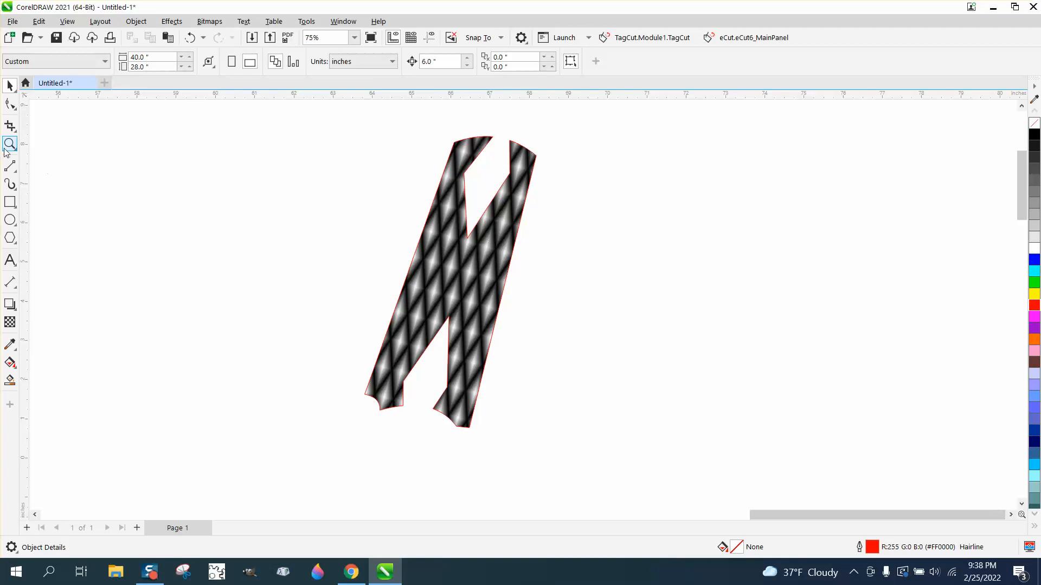
Move the diamond-pattern bitmap away from the red grip outline and give the outline a light gray fill.
{"action": "left_click", "coordinate": [10, 143]}
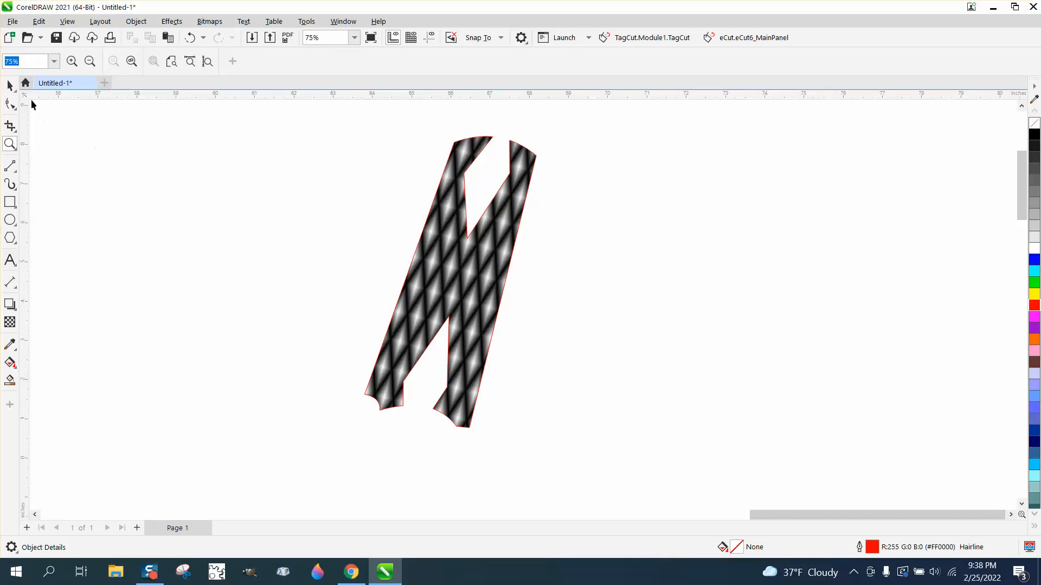
{"action": "left_click", "coordinate": [455, 255]}
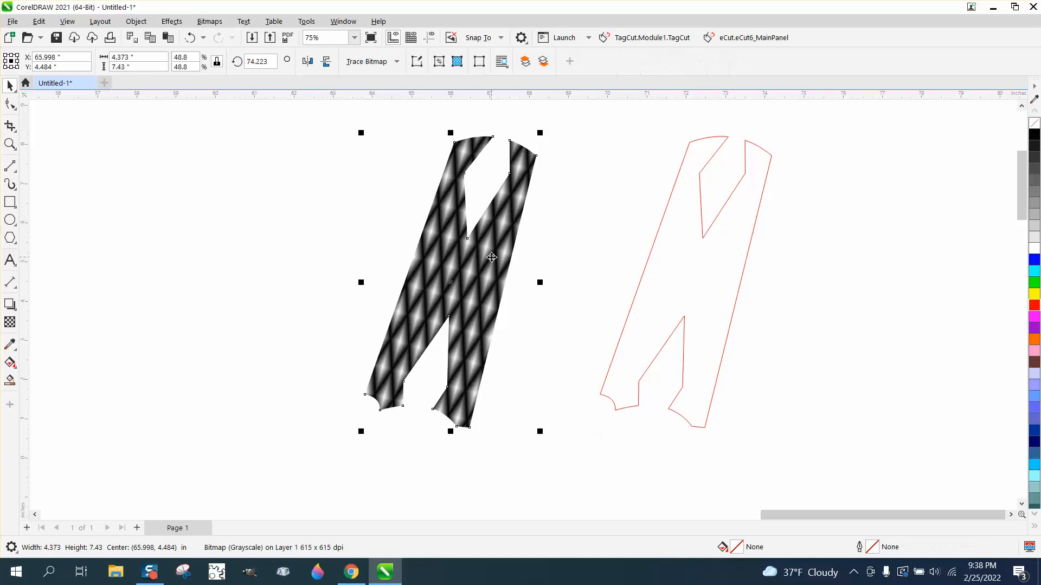
{"action": "mouse_move", "coordinate": [667, 288]}
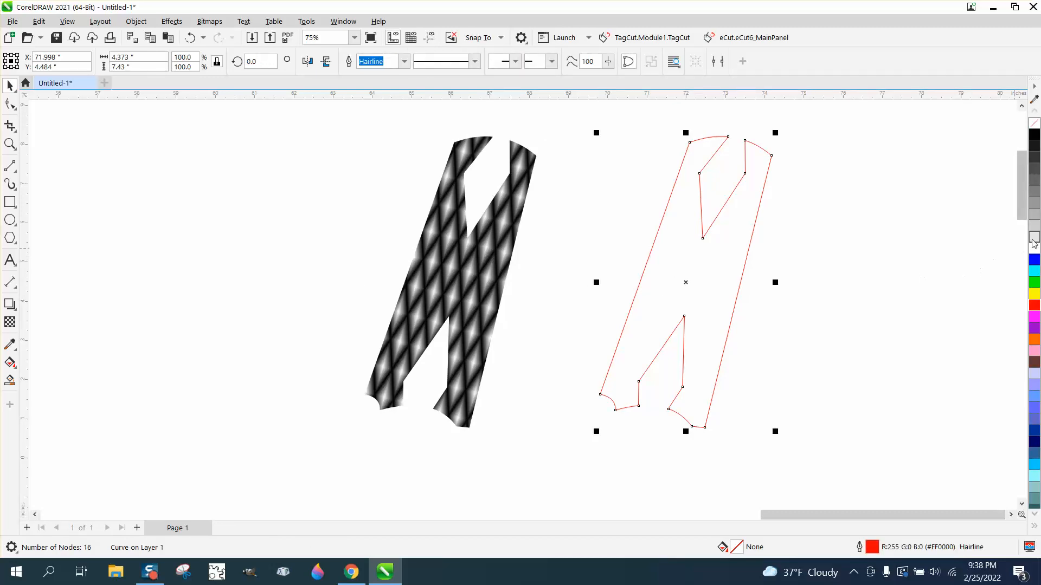
{"action": "left_click", "coordinate": [1033, 241]}
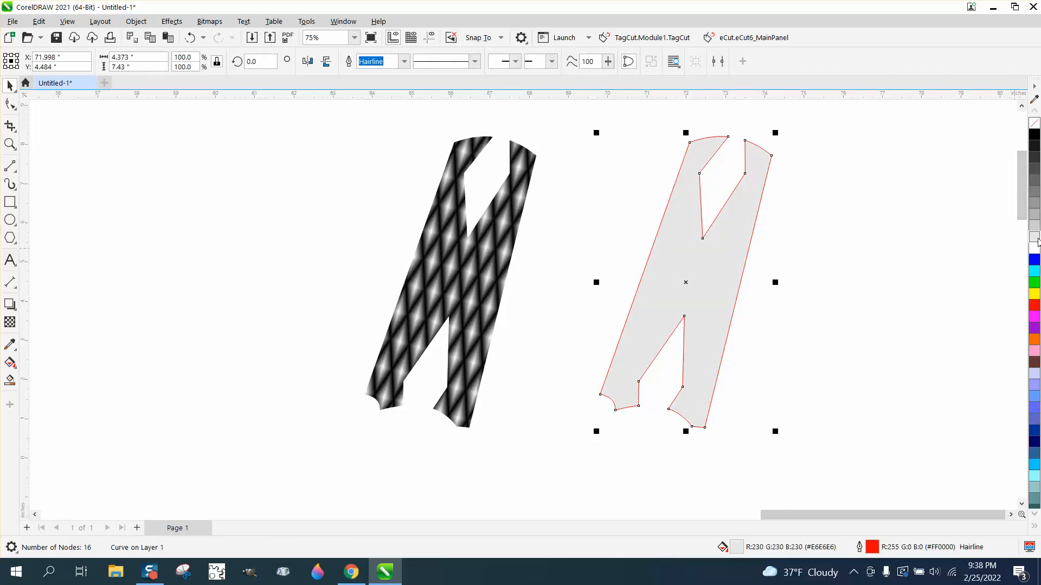
{"action": "mouse_move", "coordinate": [1035, 240]}
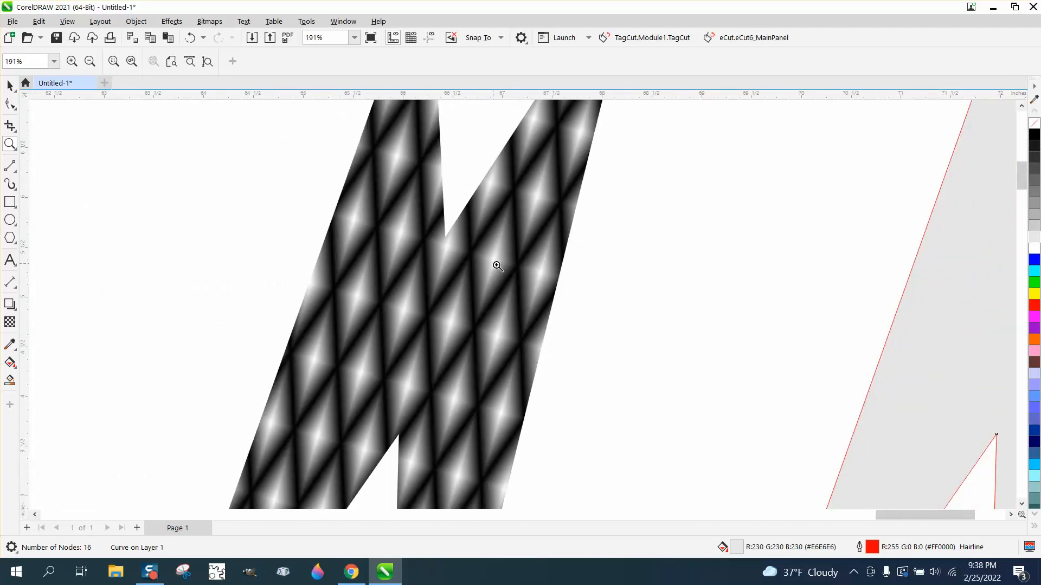
{"action": "mouse_move", "coordinate": [463, 260]}
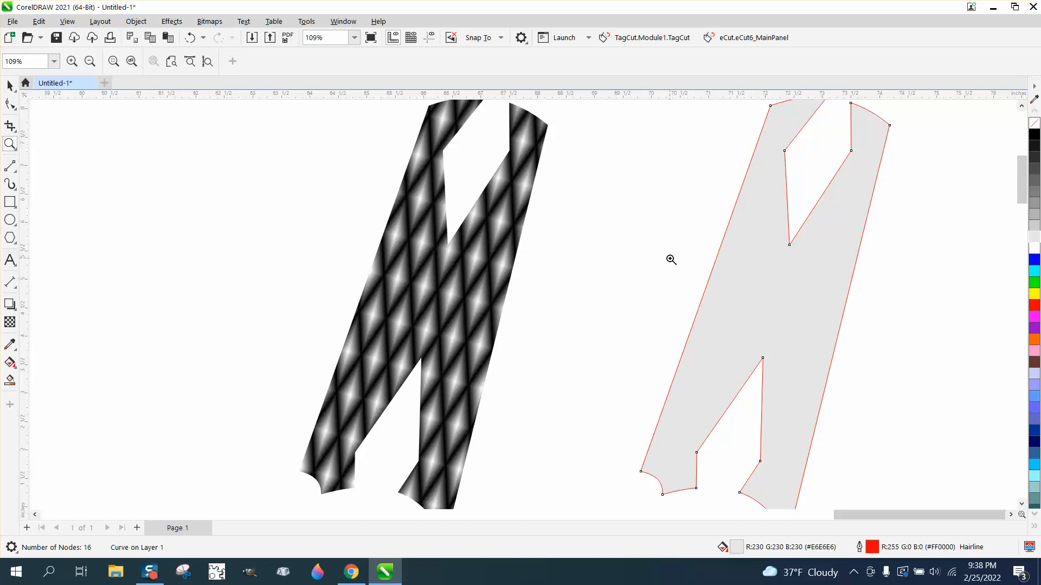
{"action": "mouse_move", "coordinate": [237, 249]}
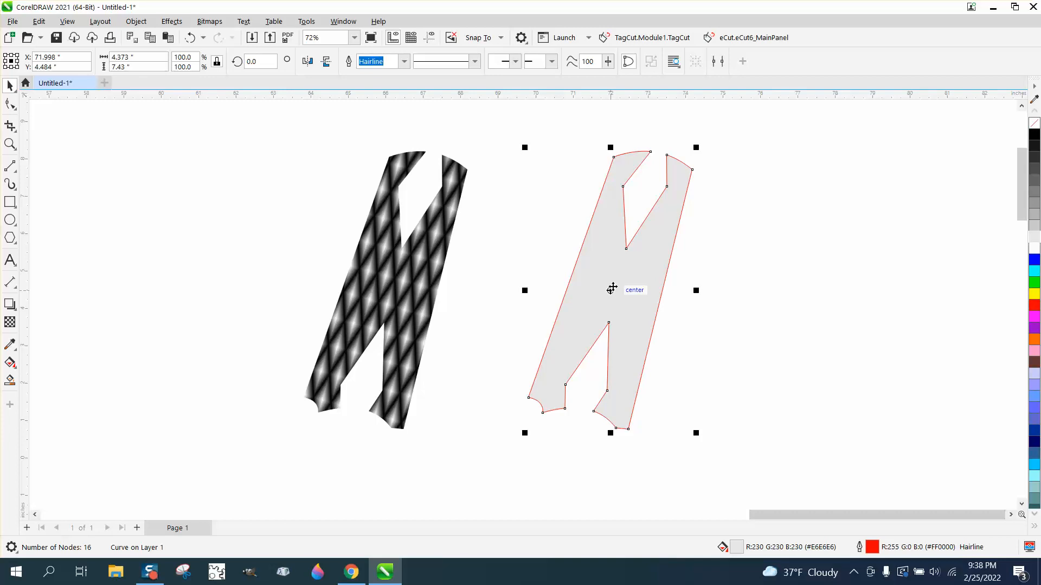
{"action": "mouse_move", "coordinate": [418, 267]}
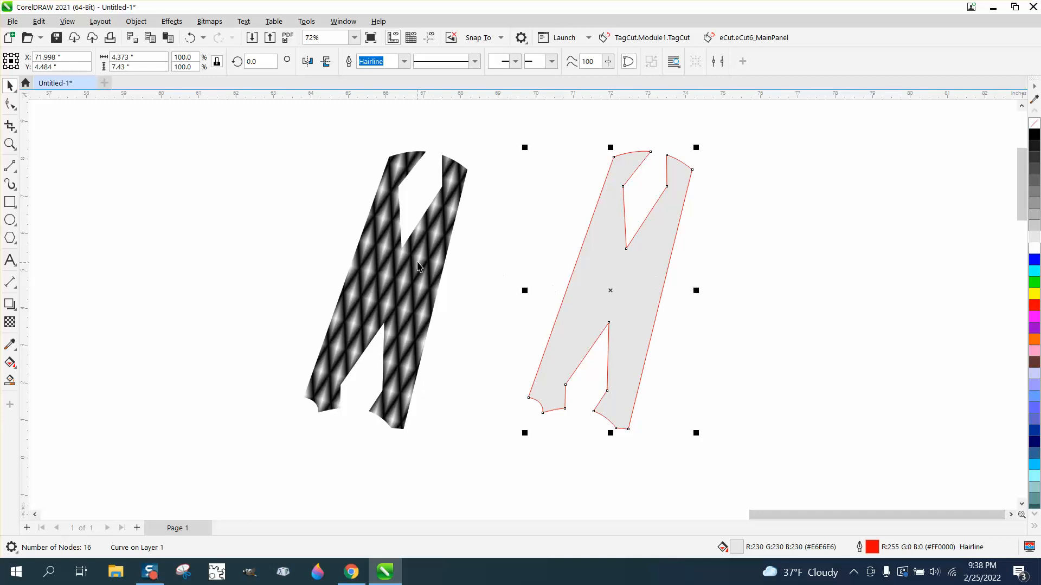